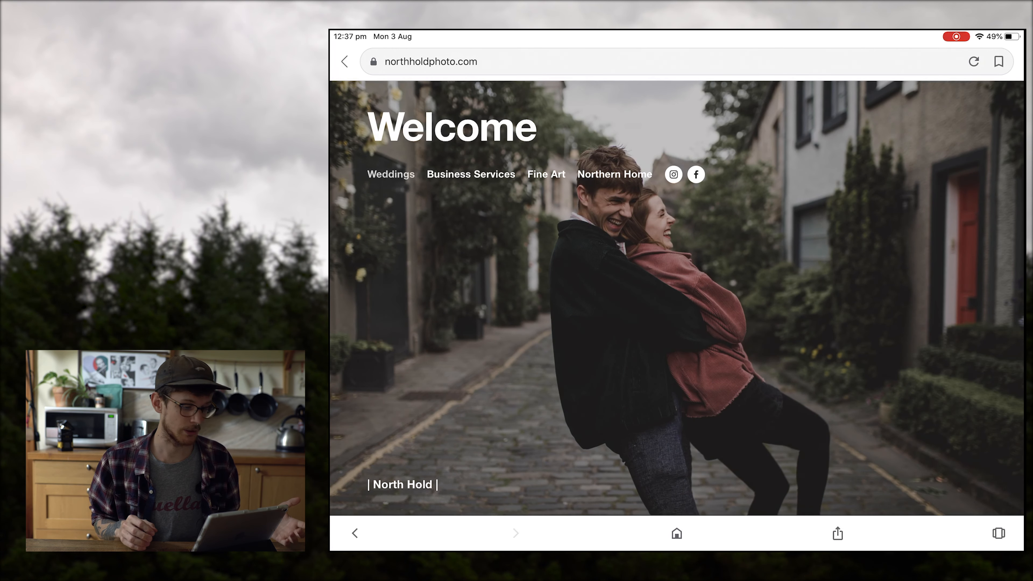
# - Browse the Weddings page's photography packages from the banner down to the last package
pyautogui.click(392, 174)
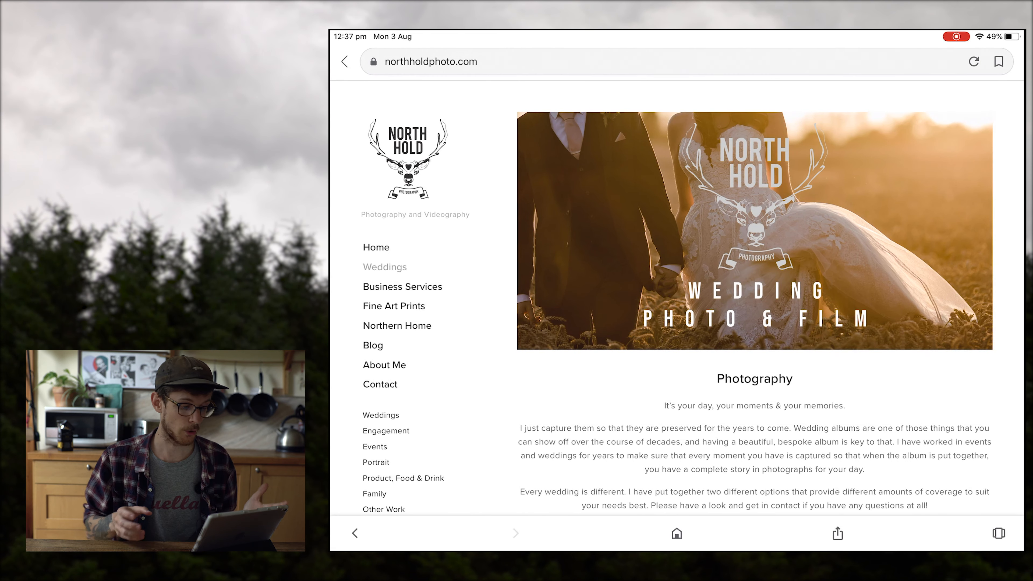
pyautogui.scroll(-3)
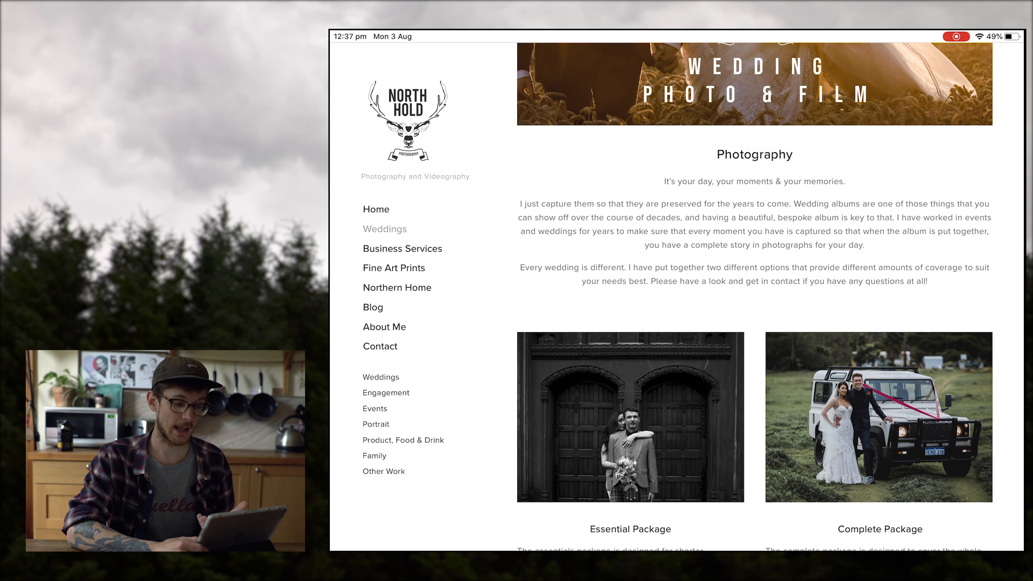
pyautogui.scroll(-3)
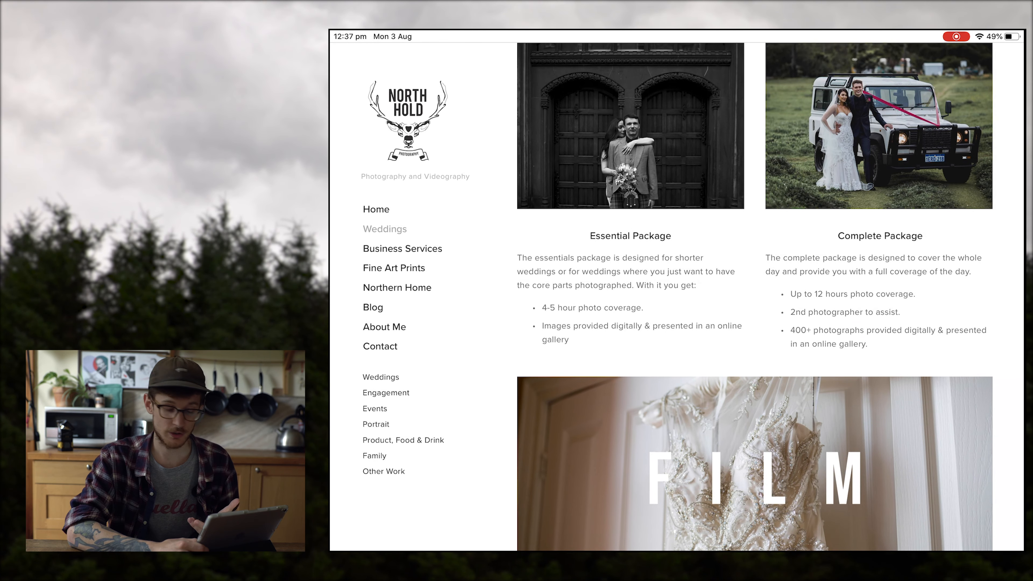
pyautogui.scroll(-3)
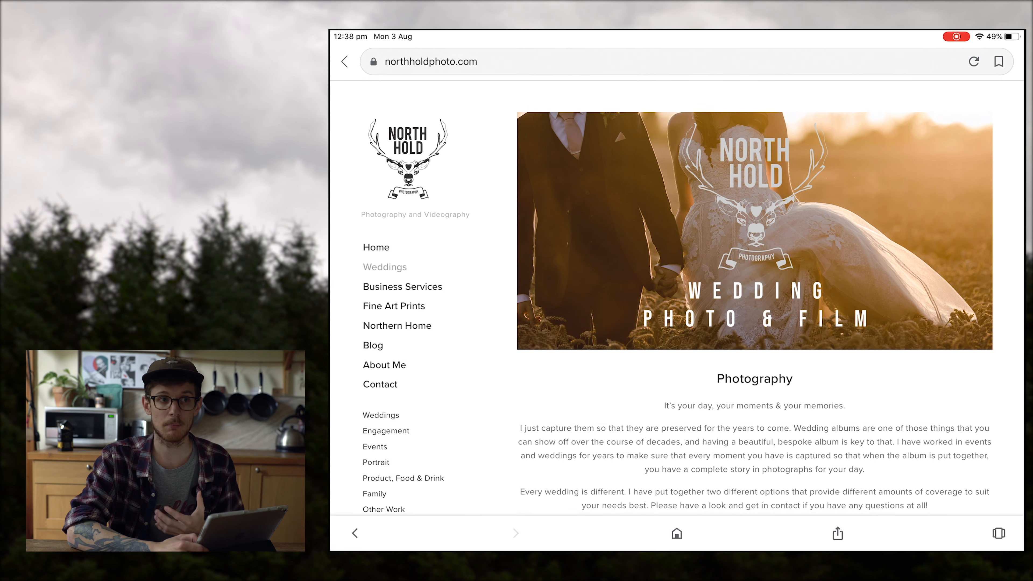
pyautogui.scroll(-3)
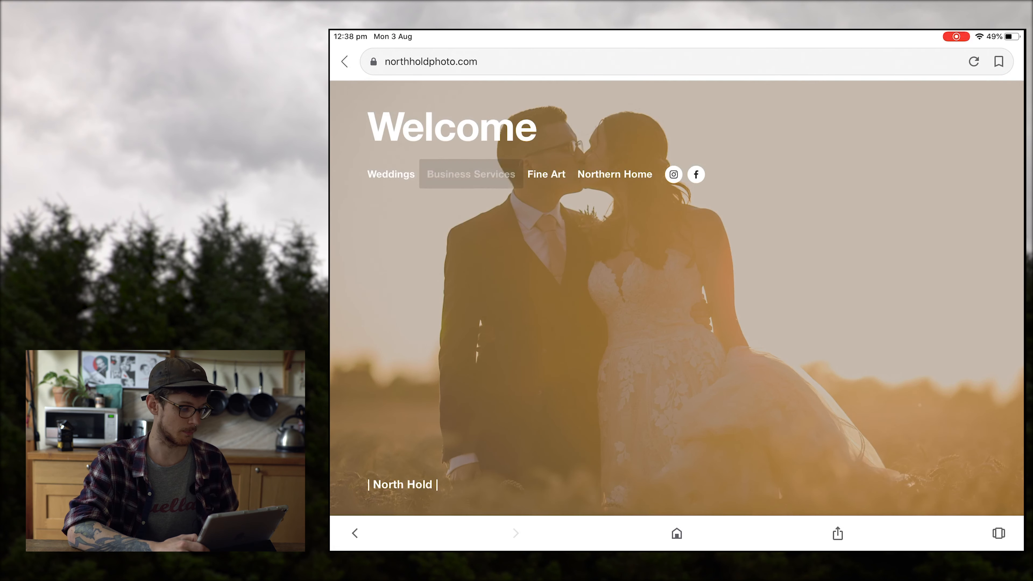
# - View the Business Services page and scroll into its What I Do section
pyautogui.click(472, 174)
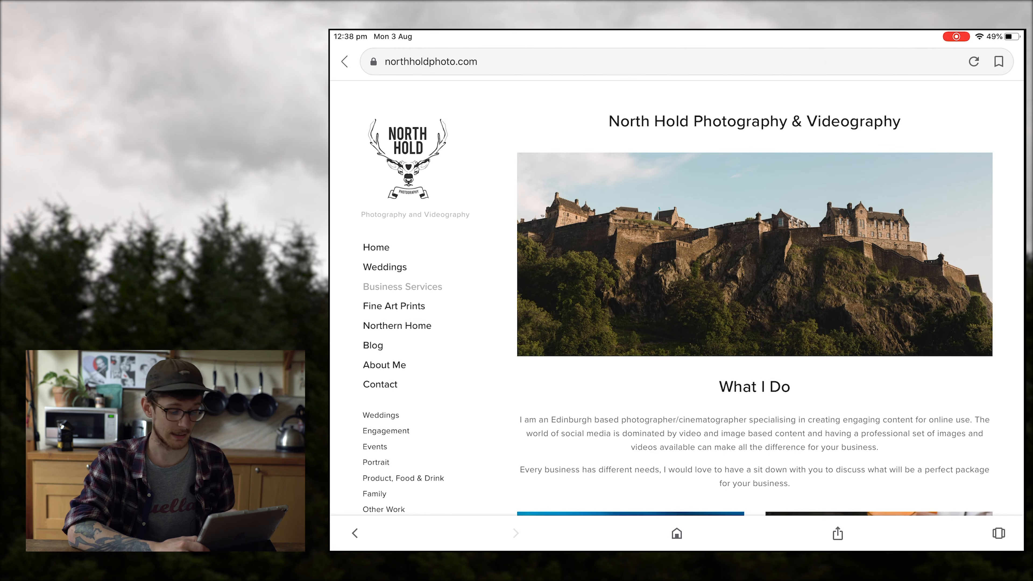
pyautogui.scroll(-3)
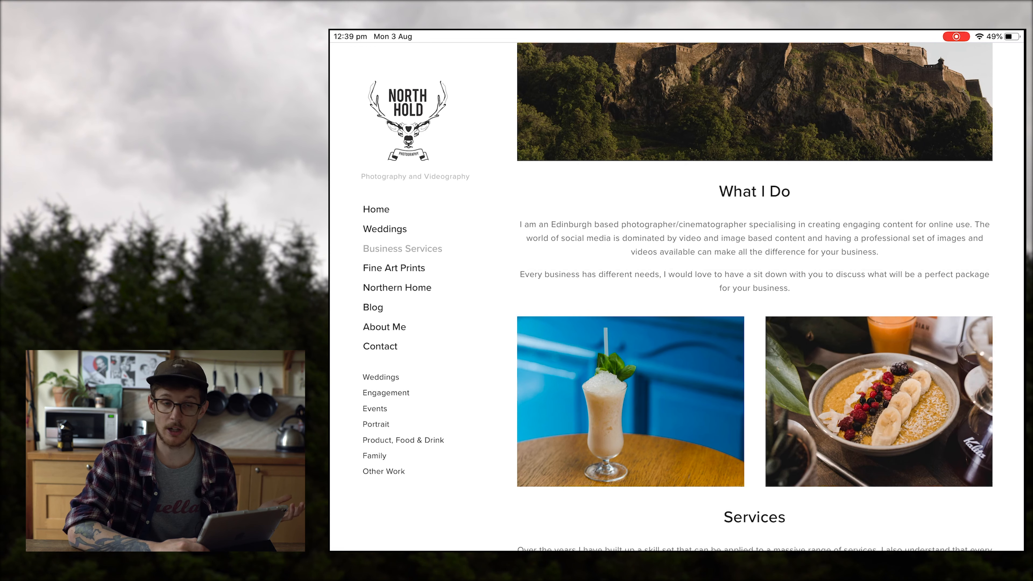
# - Browse the Fine Art Print Collection intro down to the first prints with sizes and prices
pyautogui.click(394, 267)
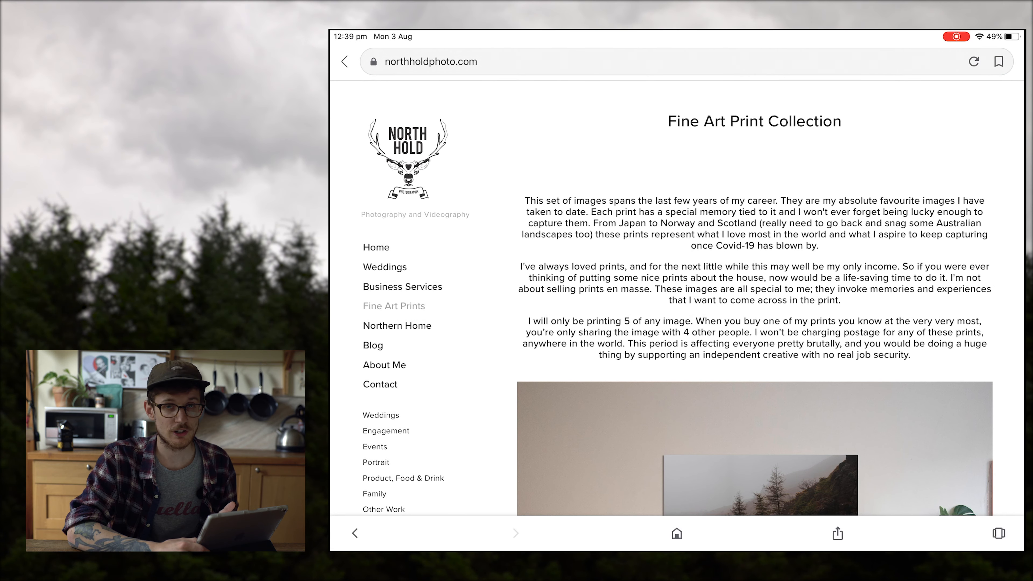
pyautogui.scroll(-3)
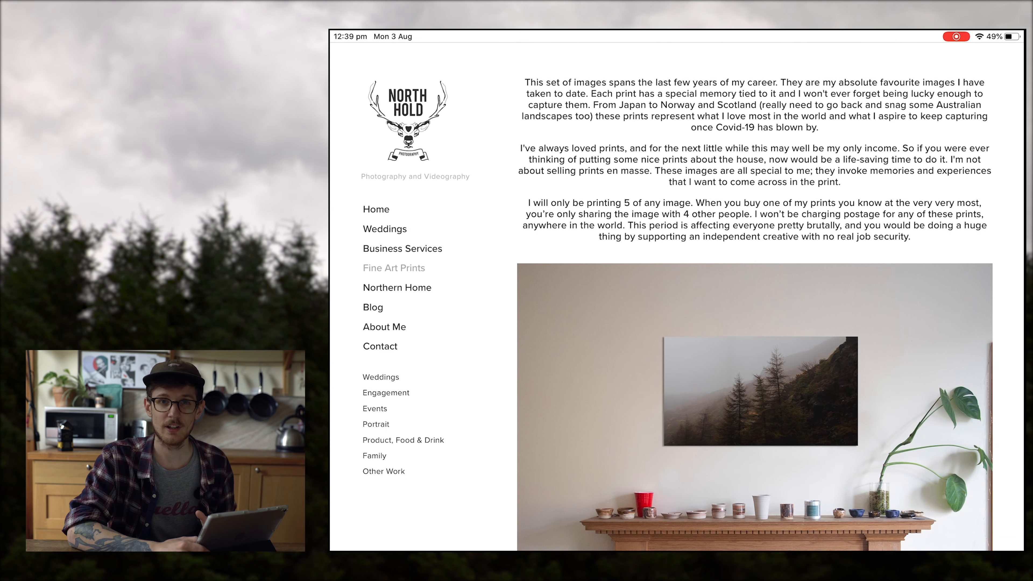
pyautogui.scroll(-3)
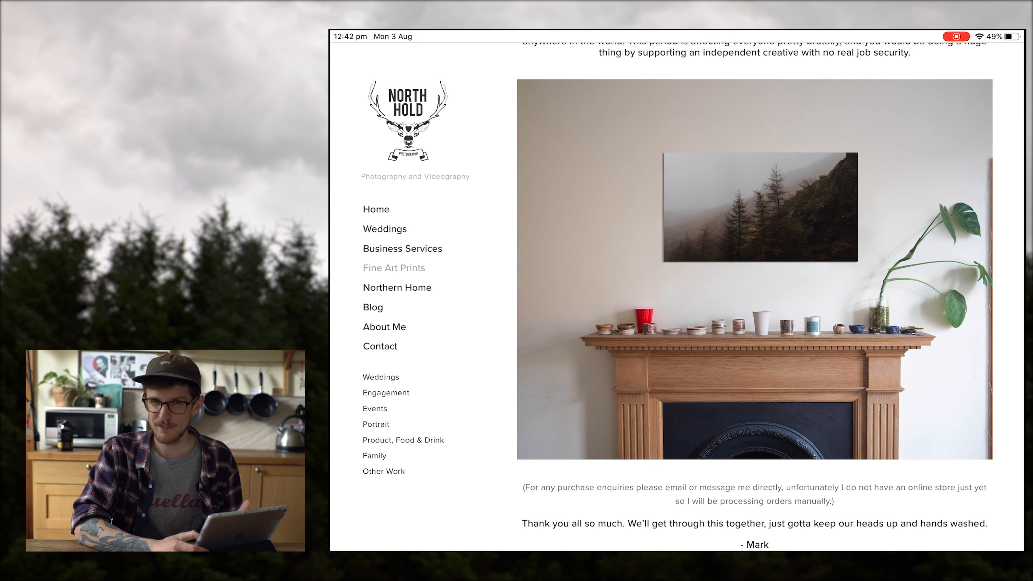
pyautogui.scroll(-3)
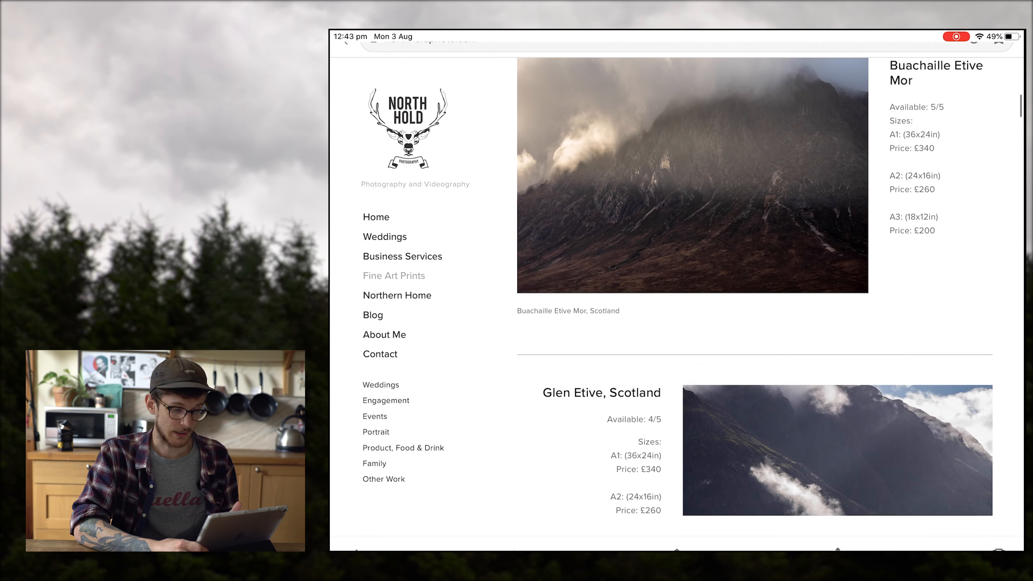
# - Scroll through the remaining print listings with their availability and prices
pyautogui.scroll(-3)
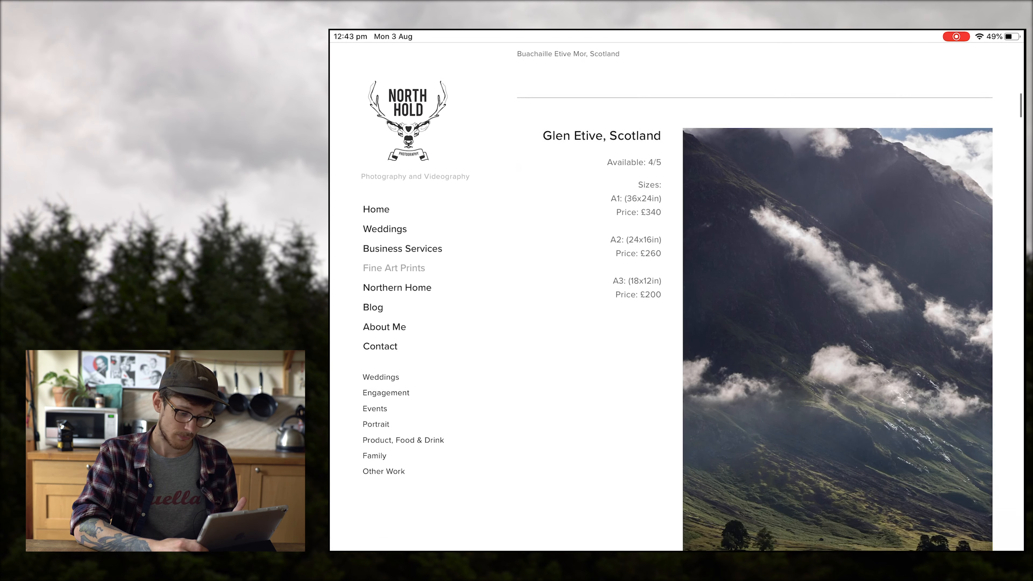
pyautogui.scroll(-3)
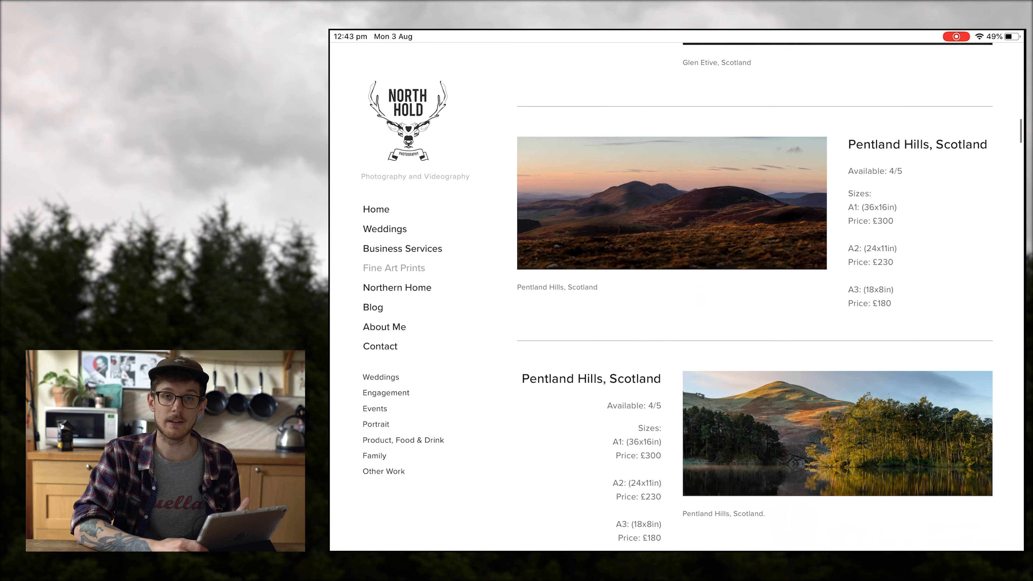
pyautogui.scroll(-3)
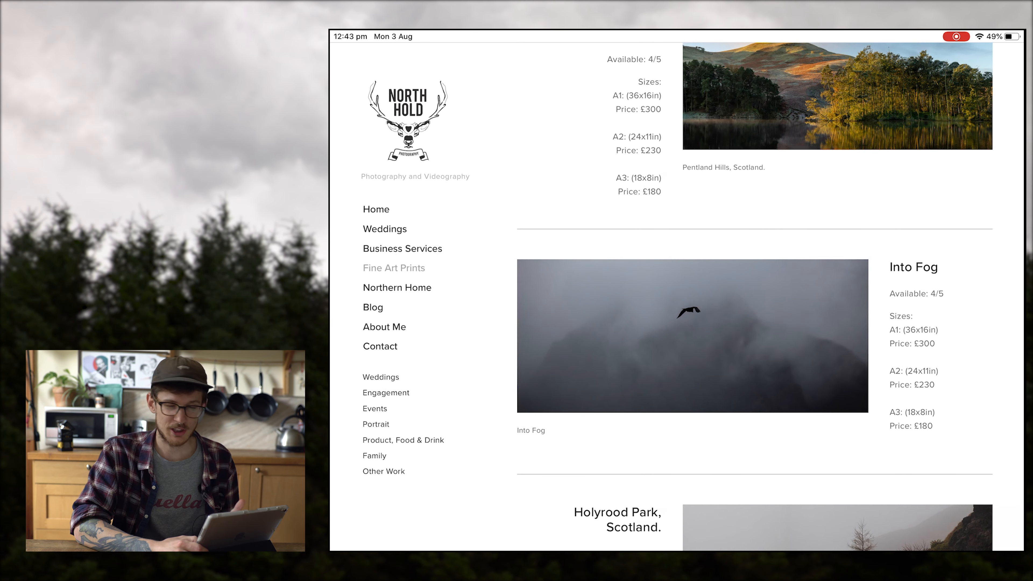
pyautogui.scroll(-3)
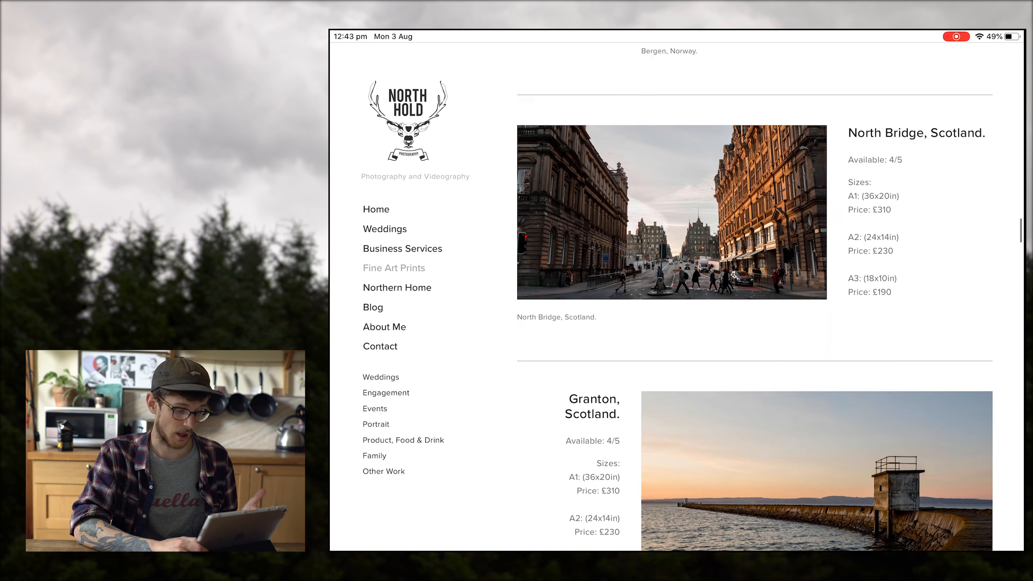
pyautogui.scroll(-3)
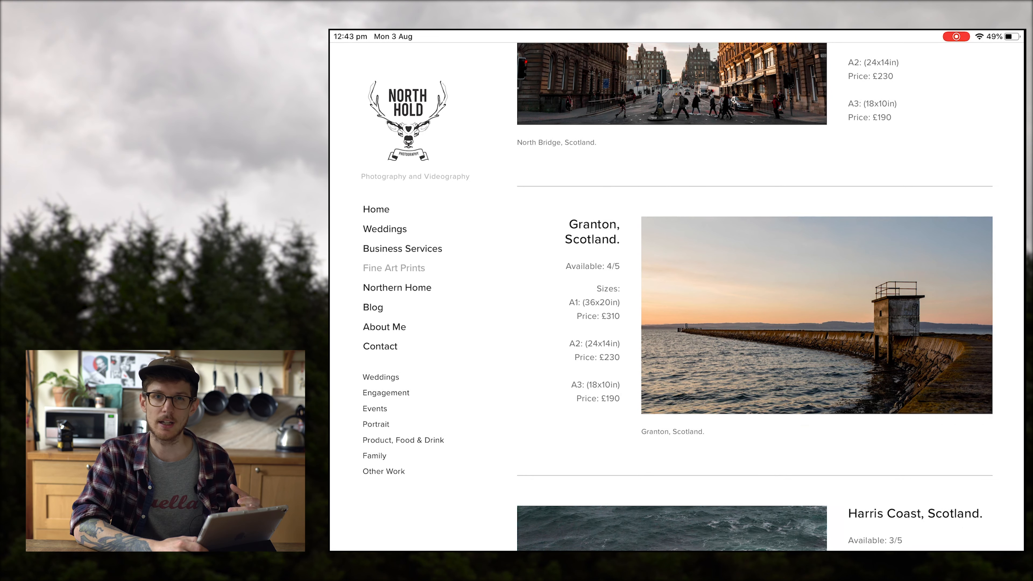
pyautogui.scroll(-3)
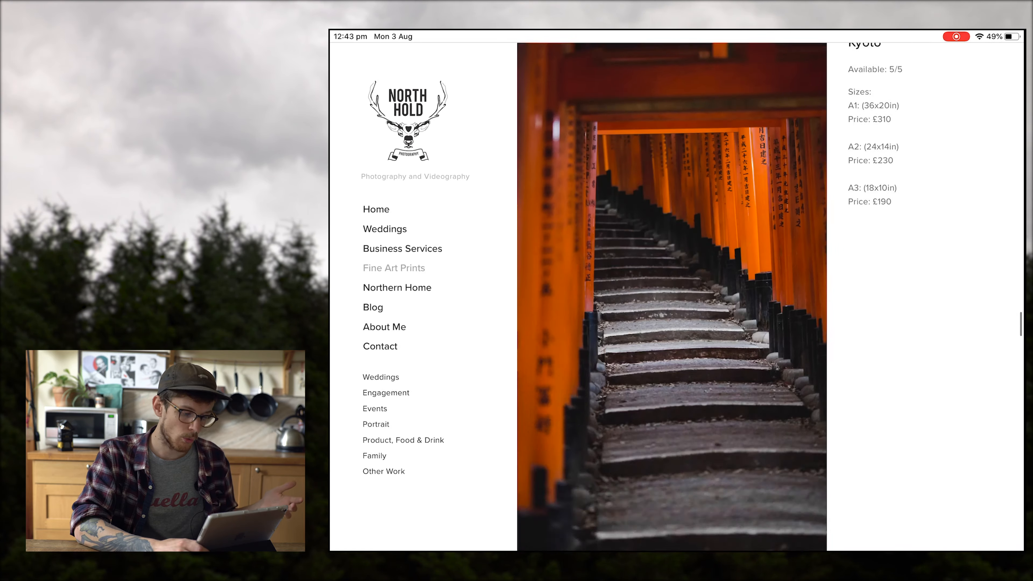
pyautogui.scroll(-3)
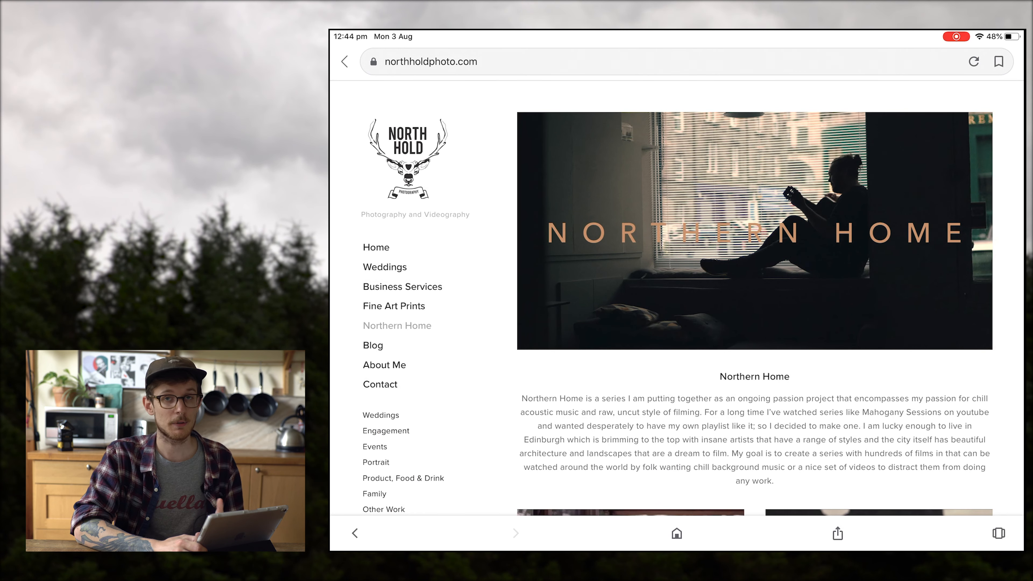
# - Scroll through the Northern Home artist sessions, then view the Blog's analogue film post
pyautogui.scroll(-3)
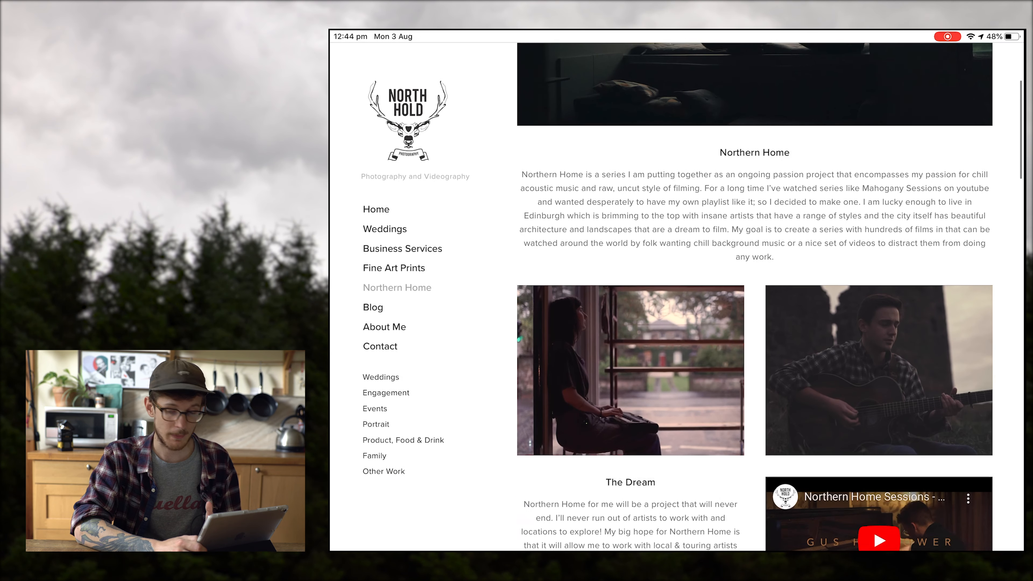
pyautogui.scroll(-3)
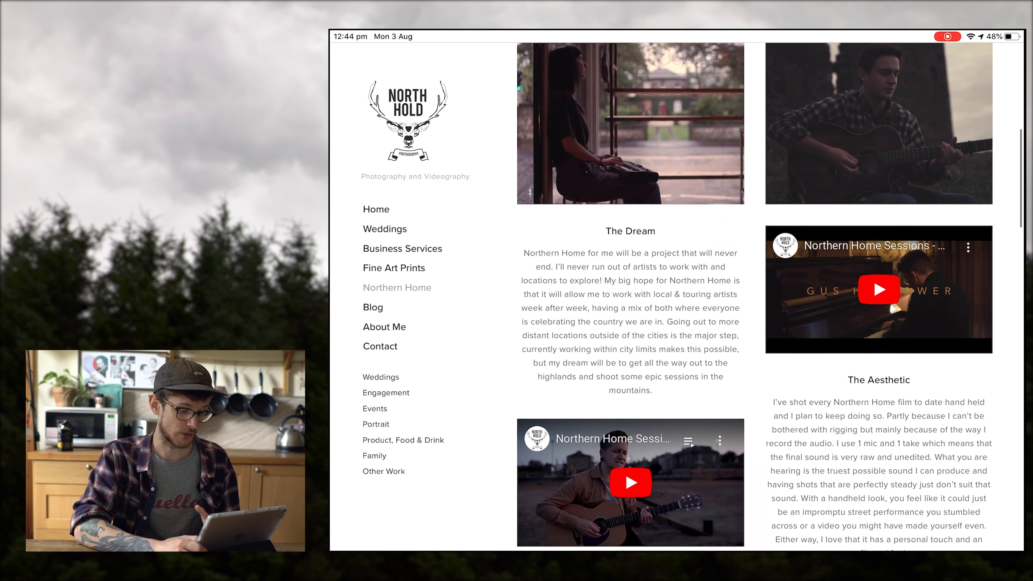
pyautogui.scroll(-3)
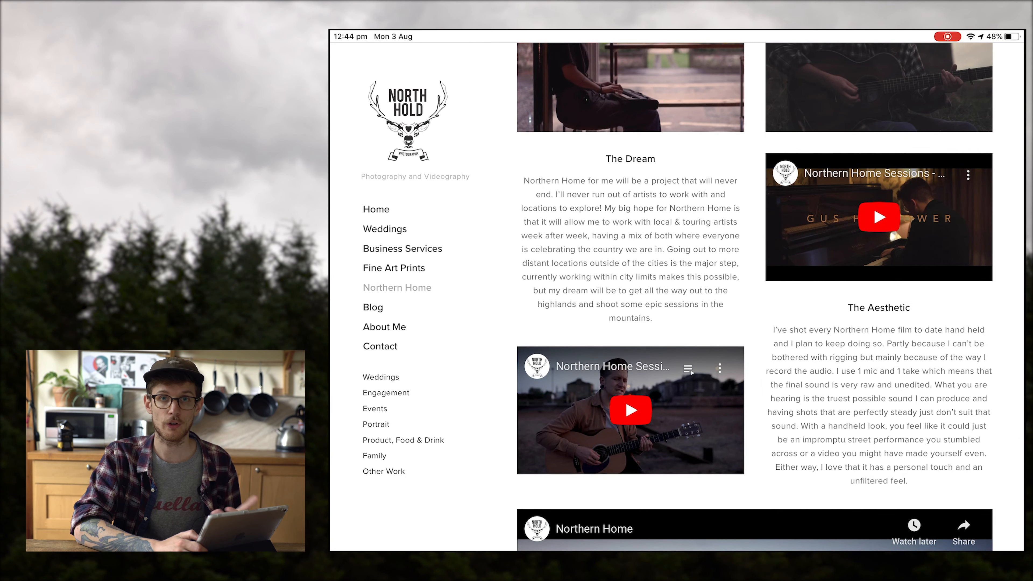
pyautogui.scroll(-3)
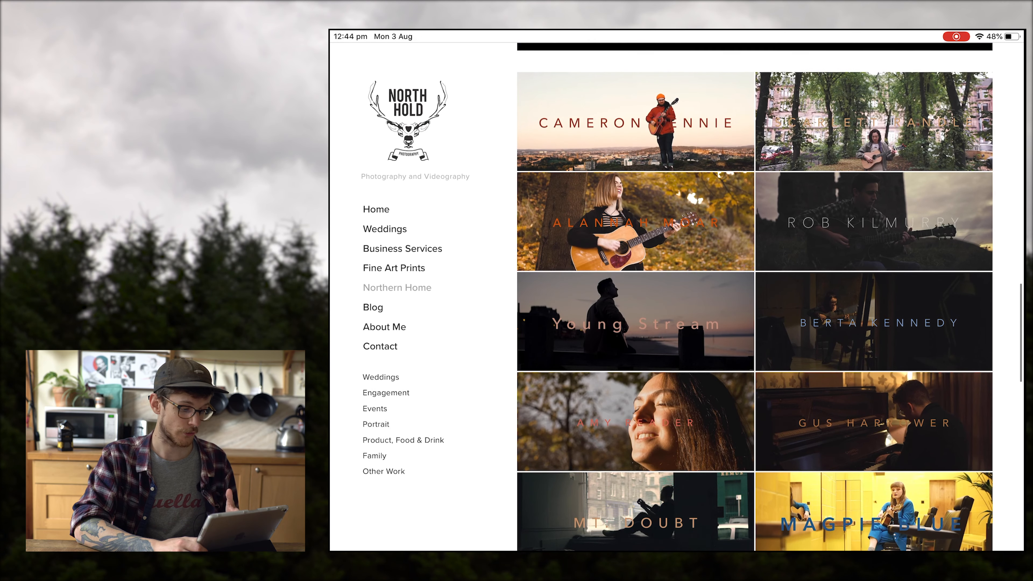
pyautogui.scroll(-3)
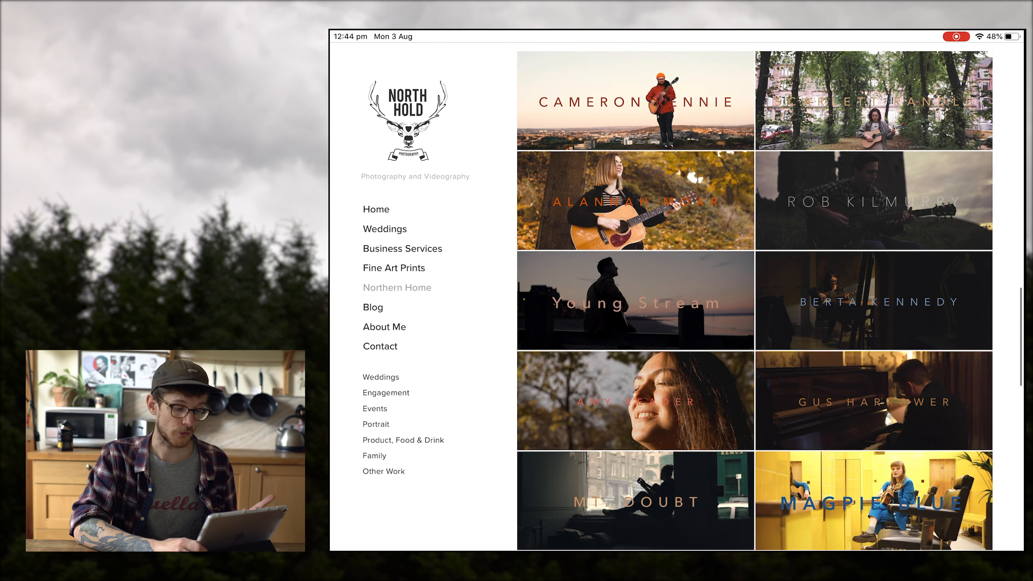
pyautogui.click(384, 229)
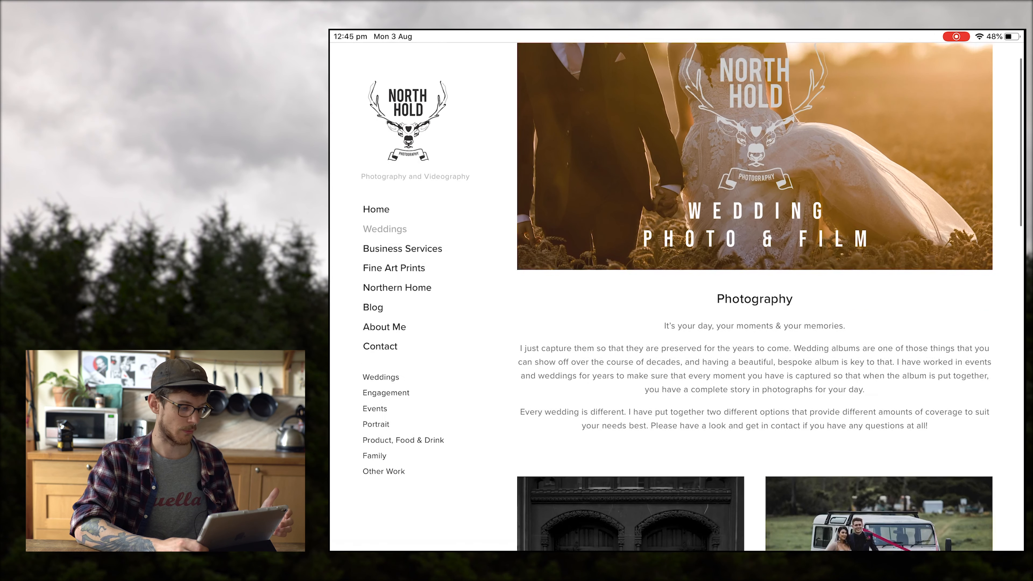
pyautogui.scroll(-3)
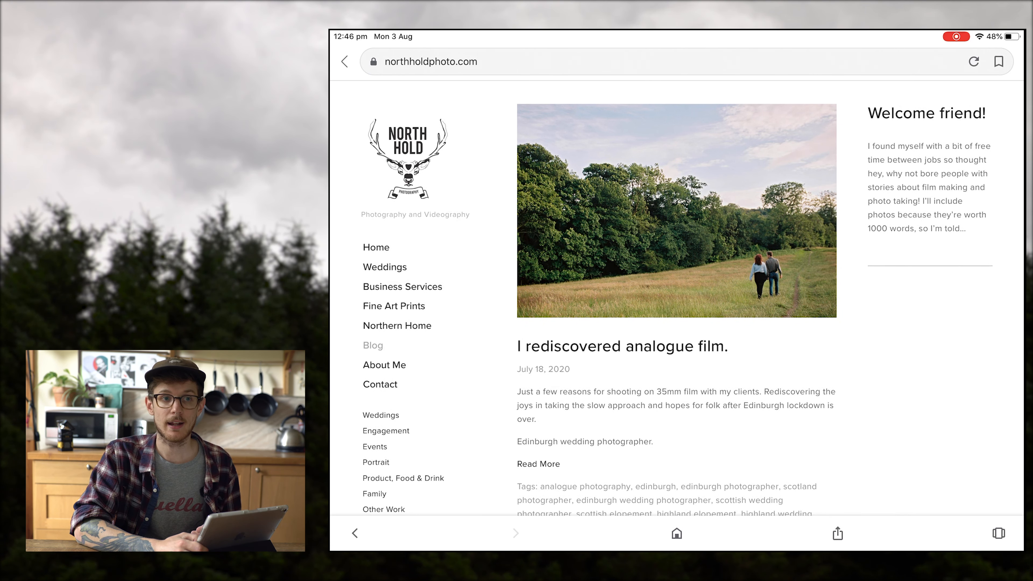
# - Scroll through the Fine Art Prints and Weddings portfolio galleries of couples and bridal parties
pyautogui.click(394, 305)
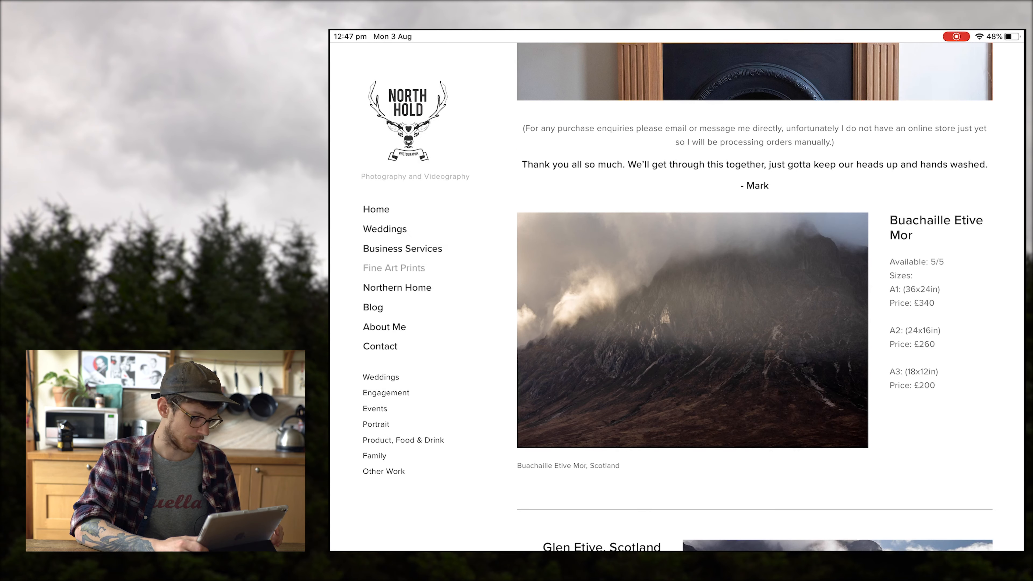
pyautogui.scroll(-3)
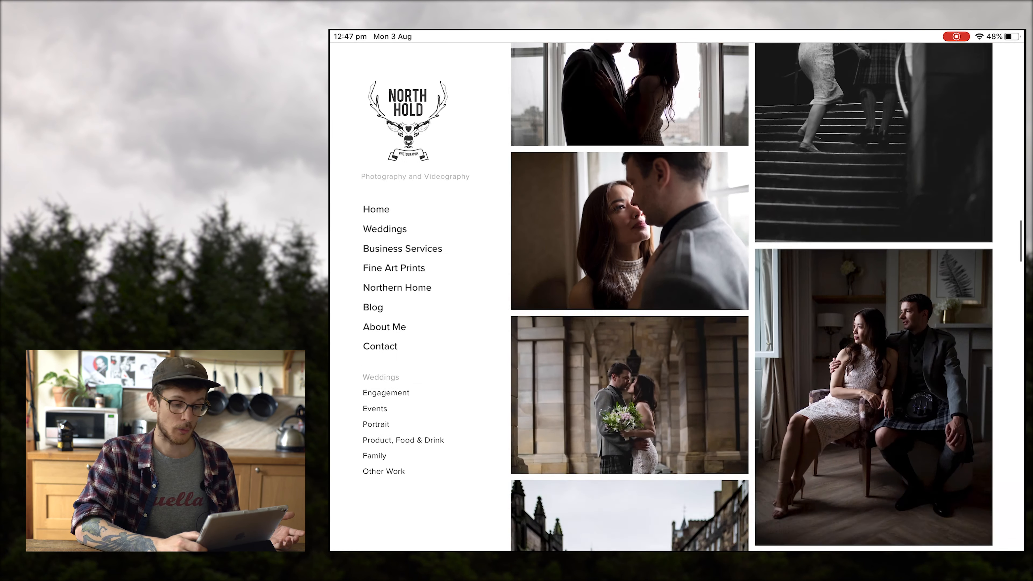
pyautogui.scroll(-3)
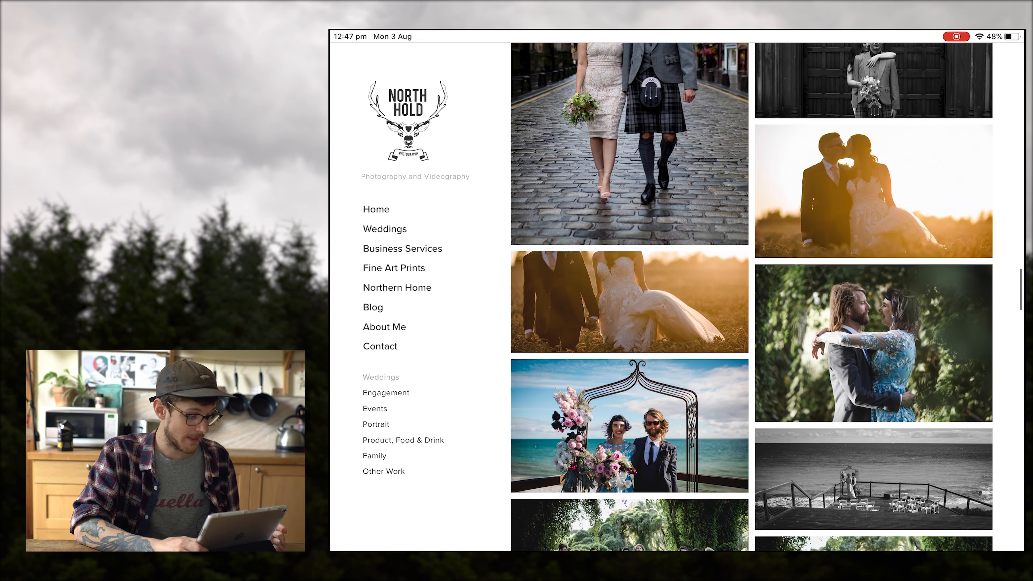
pyautogui.scroll(-3)
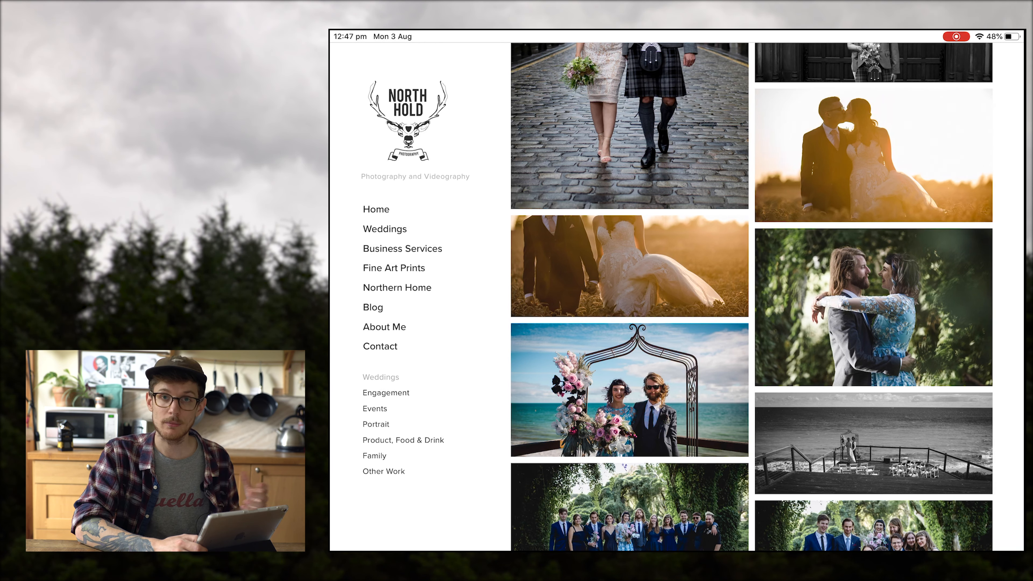
pyautogui.scroll(-3)
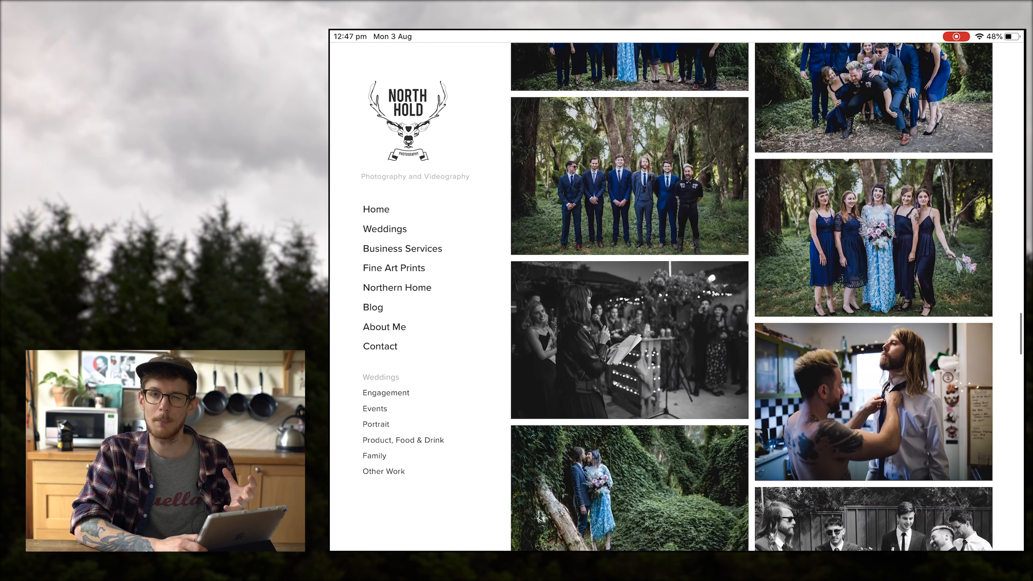
pyautogui.scroll(-3)
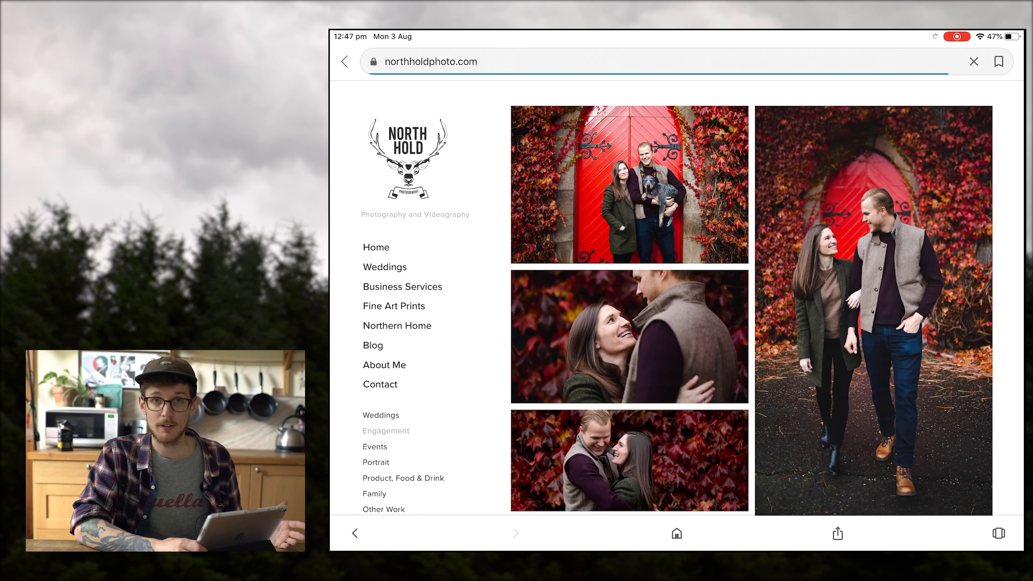
# - Finish the Engagement gallery and move into the Events photo gallery
pyautogui.scroll(-3)
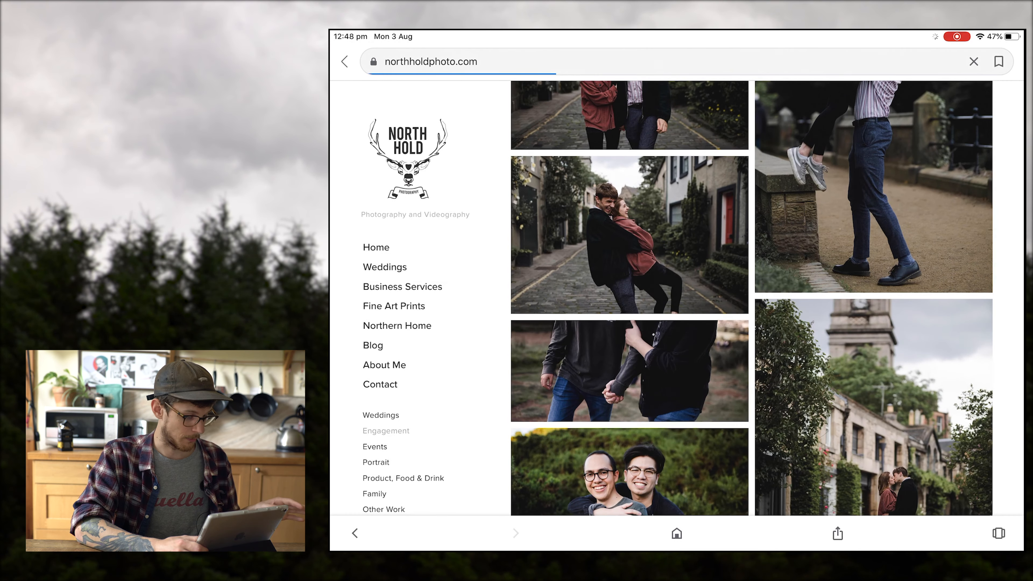
pyautogui.click(374, 446)
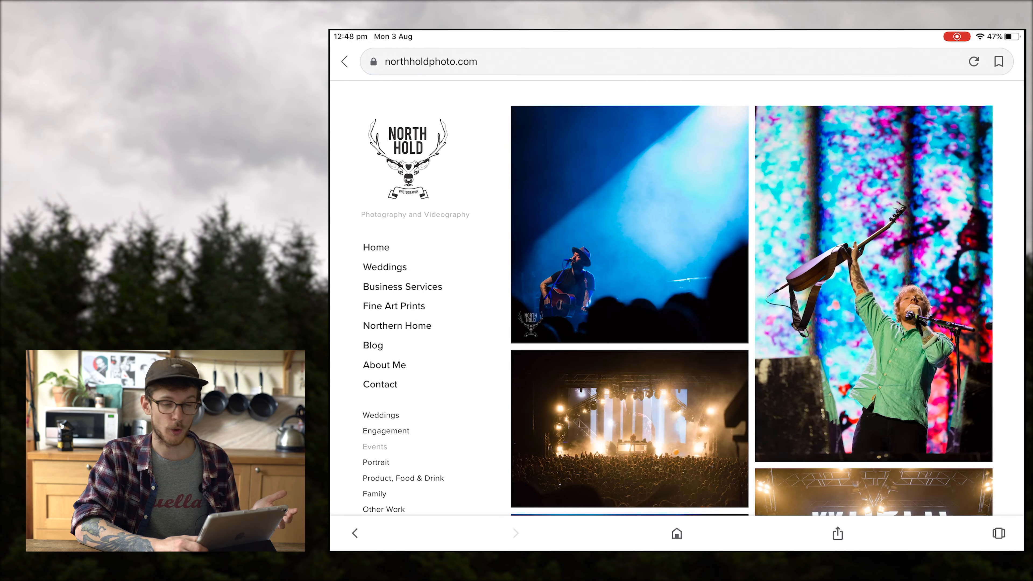
pyautogui.scroll(-3)
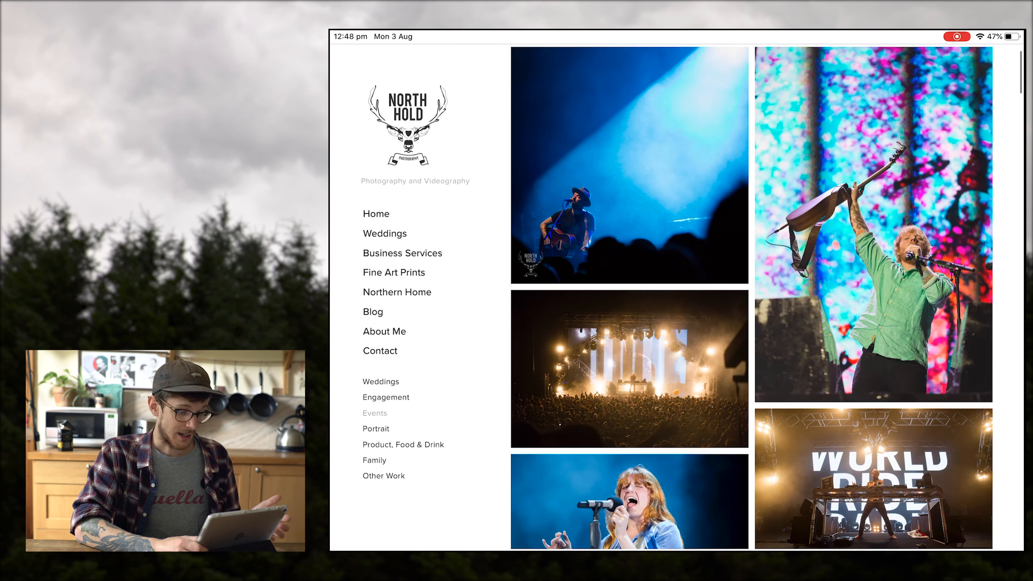
pyautogui.scroll(-3)
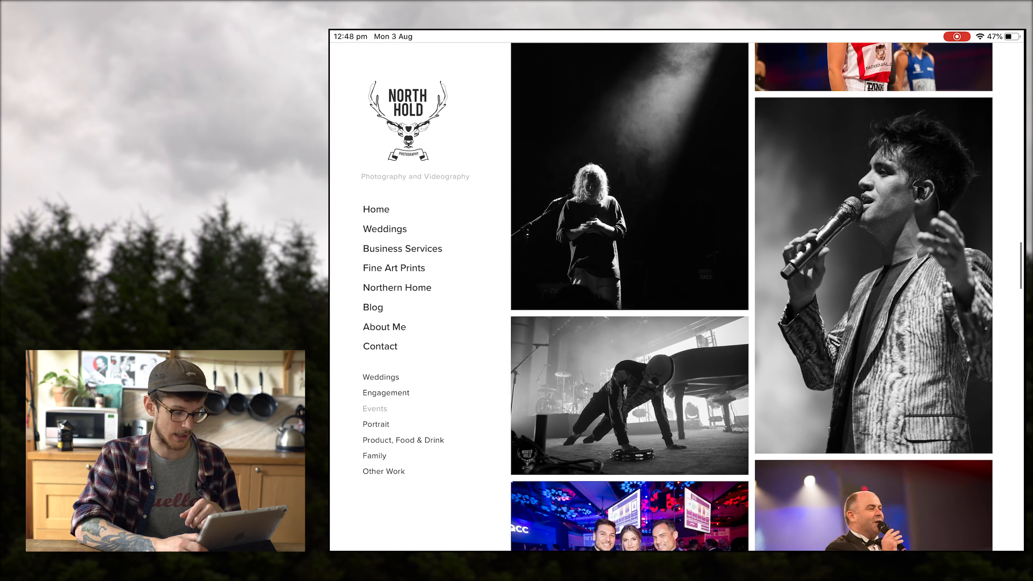
# - Scroll through the Events and Portrait galleries to their ends
pyautogui.scroll(-3)
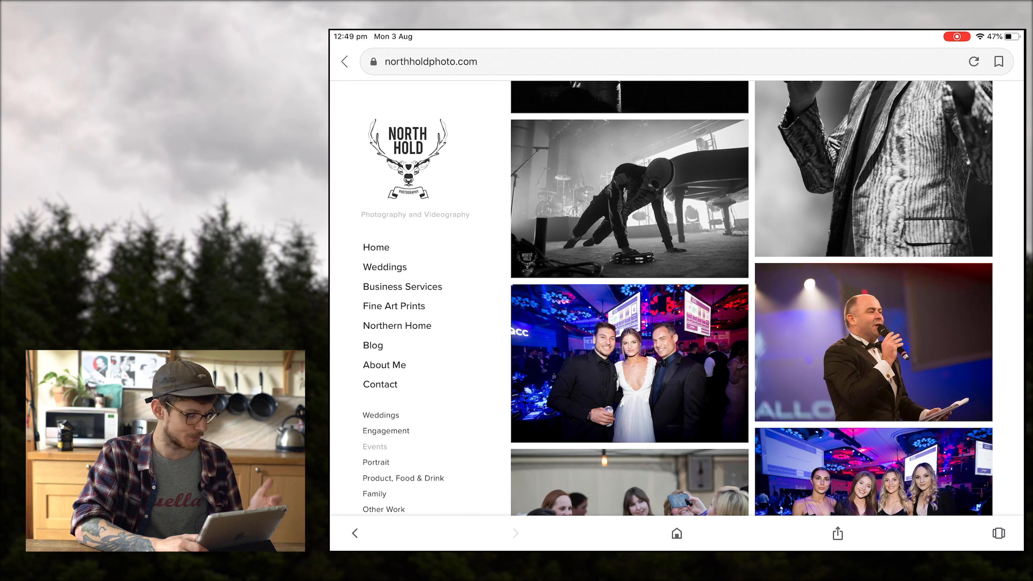
pyautogui.scroll(-3)
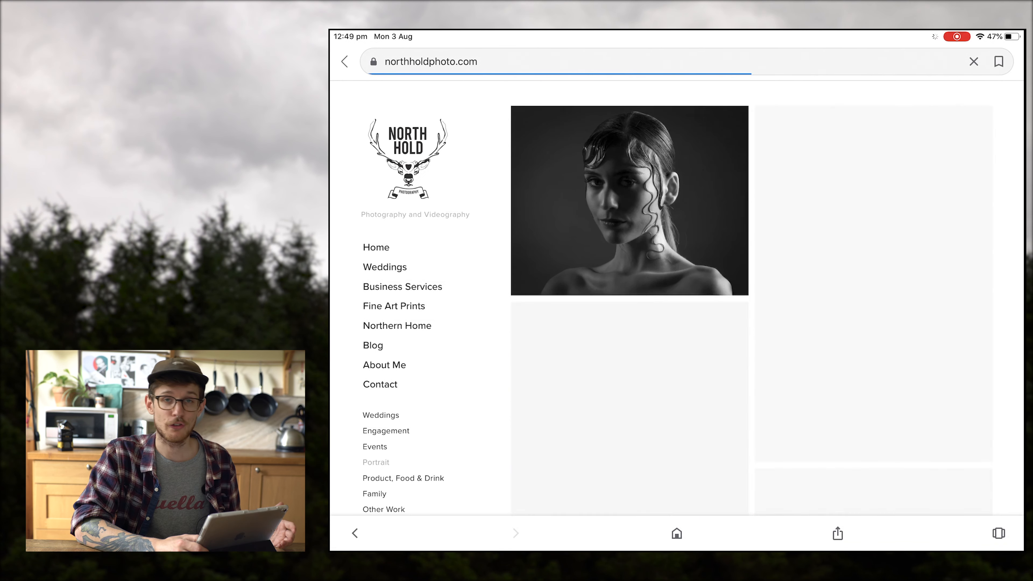
pyautogui.scroll(-3)
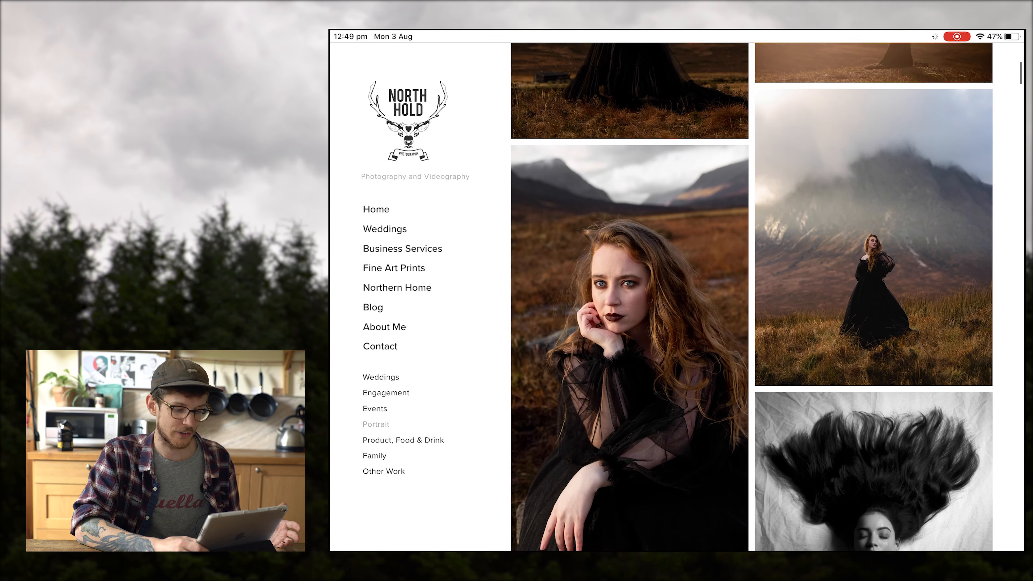
pyautogui.scroll(-3)
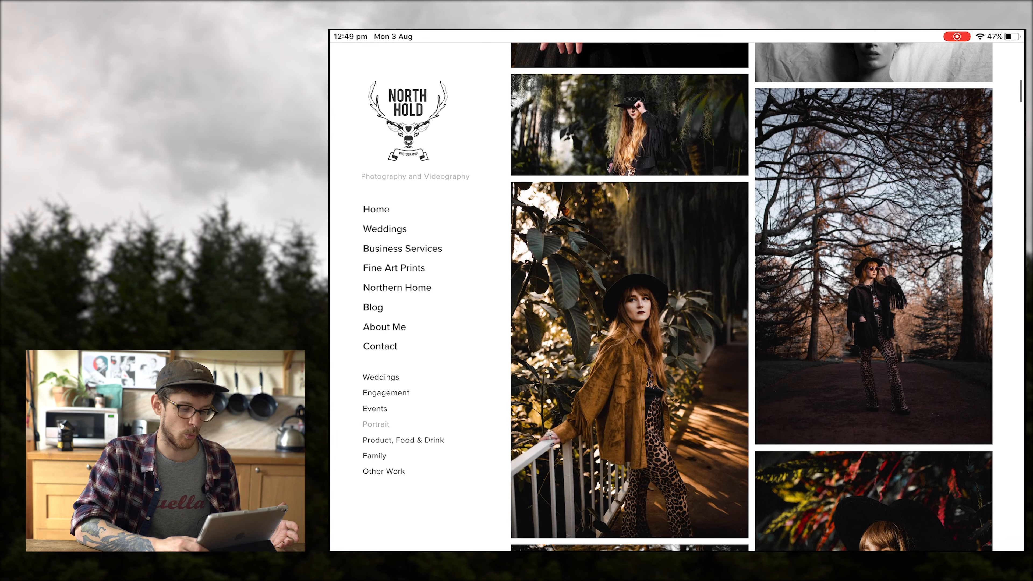
pyautogui.scroll(-3)
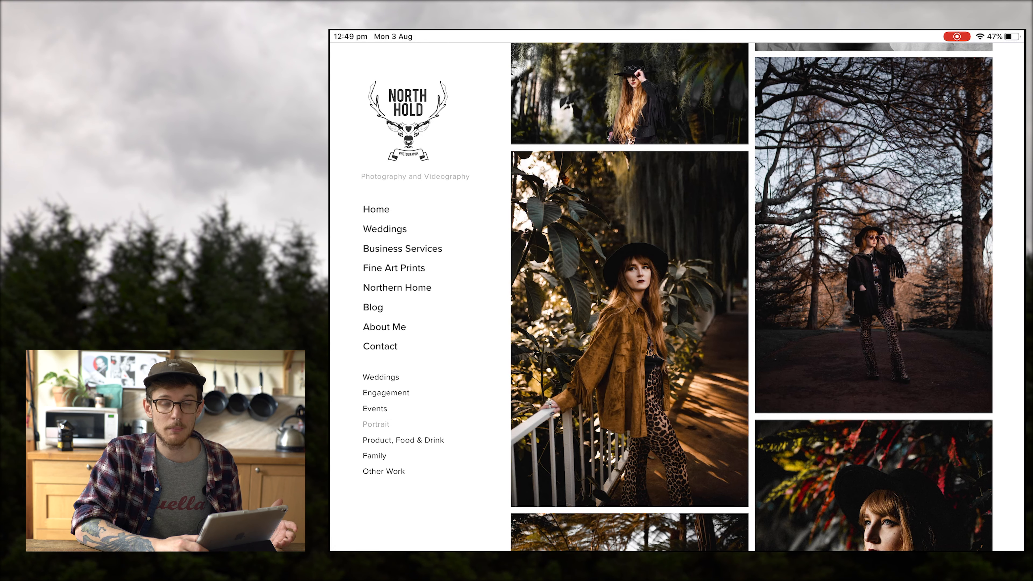
pyautogui.scroll(-3)
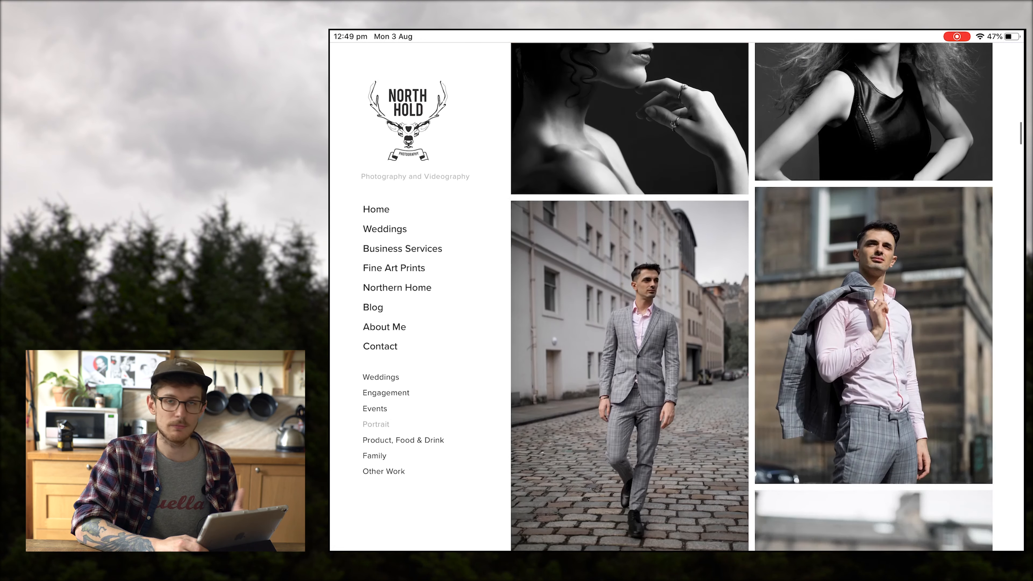
pyautogui.scroll(-3)
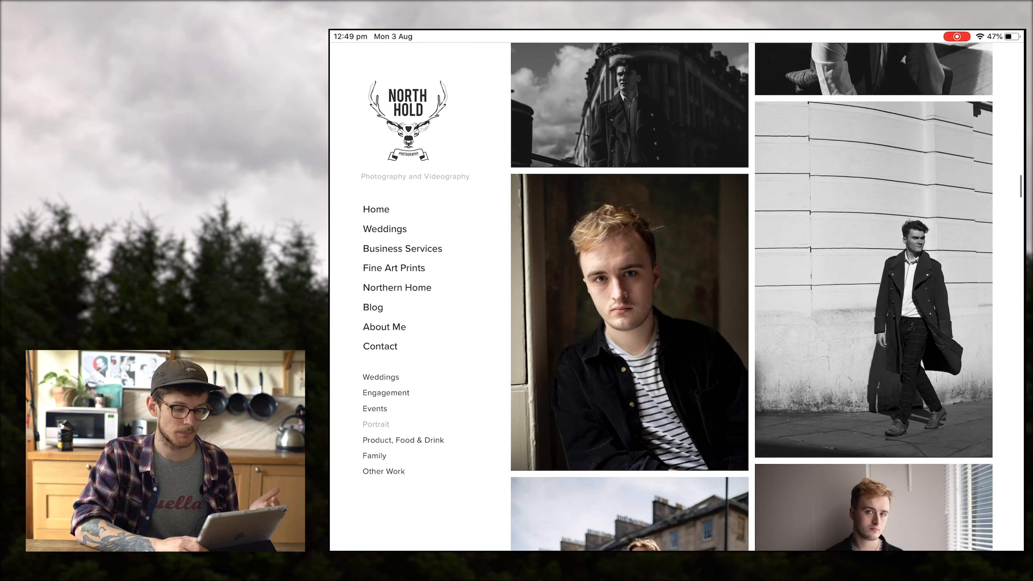
pyautogui.scroll(-3)
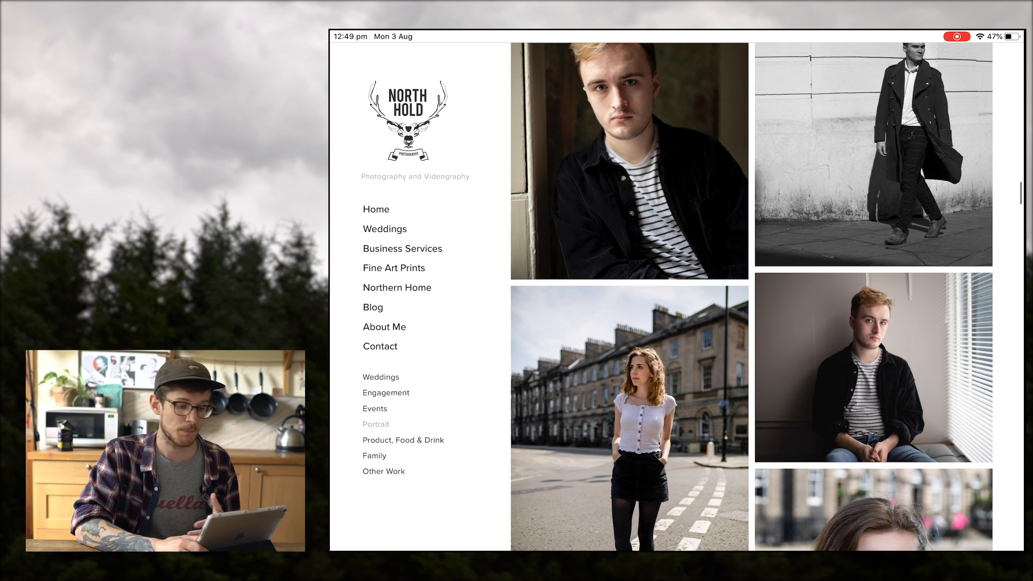
pyautogui.scroll(-3)
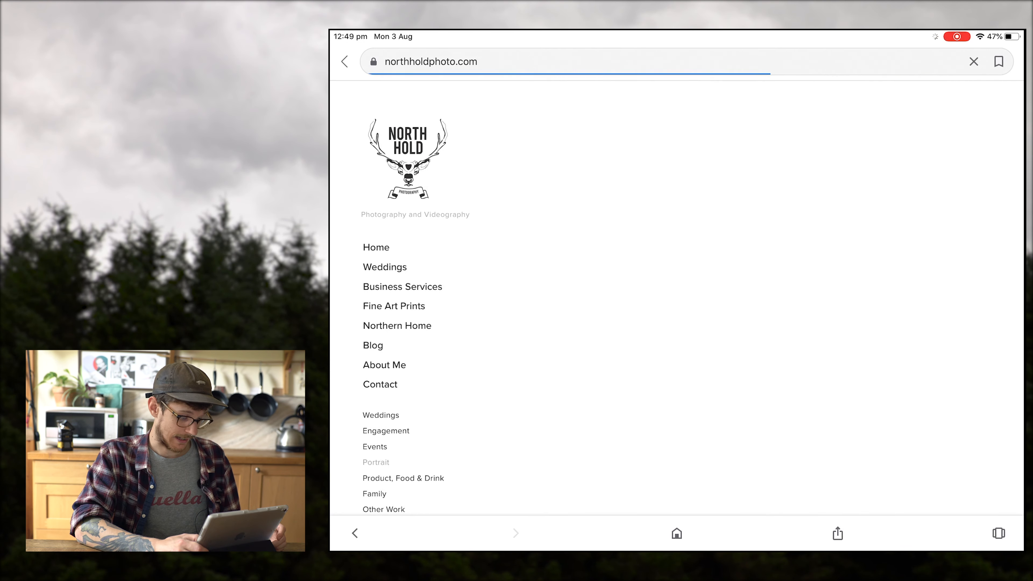
# - Skim the Product, Food & Drink gallery and return to its top
pyautogui.click(376, 462)
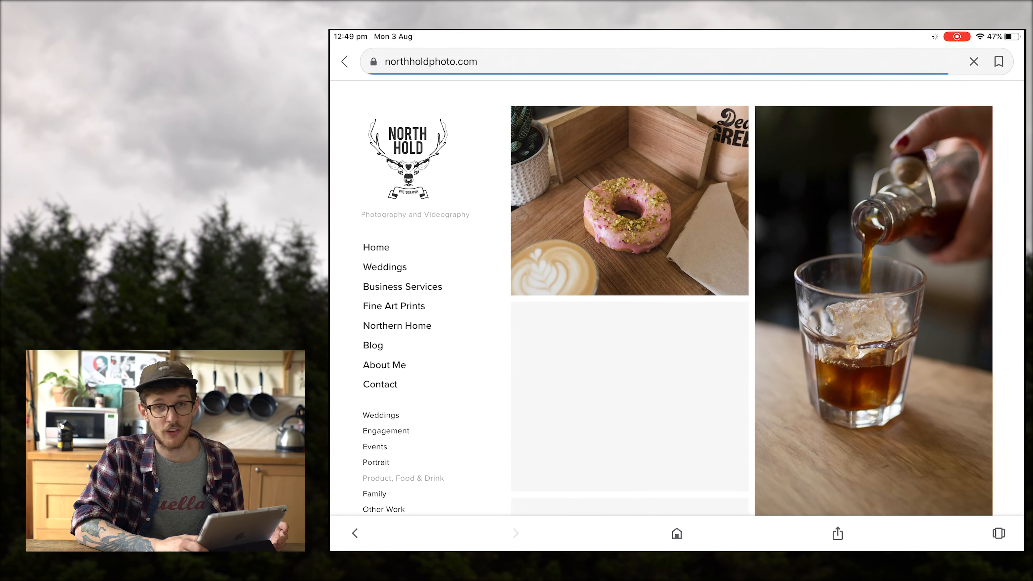
pyautogui.scroll(-3)
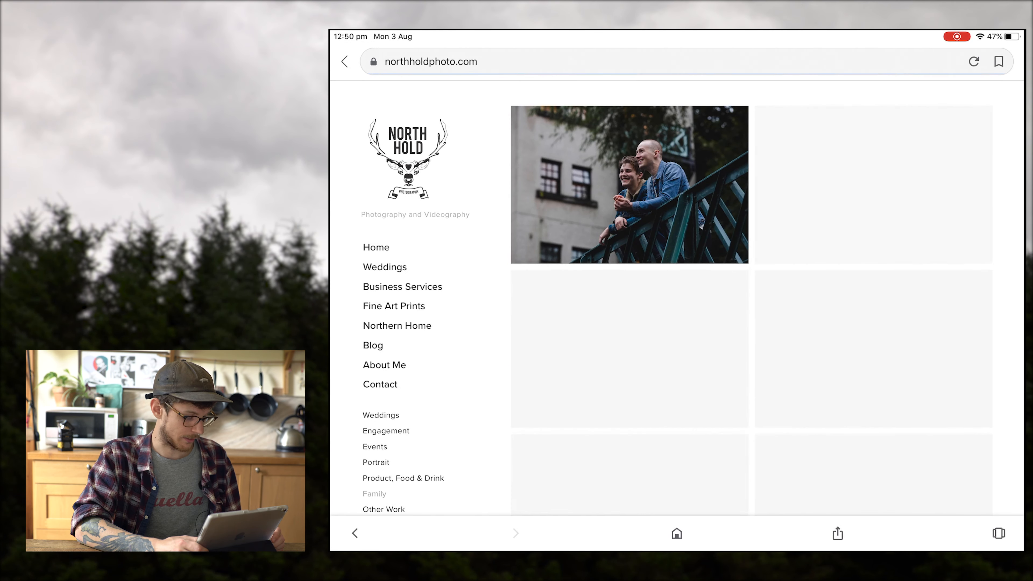
pyautogui.scroll(-3)
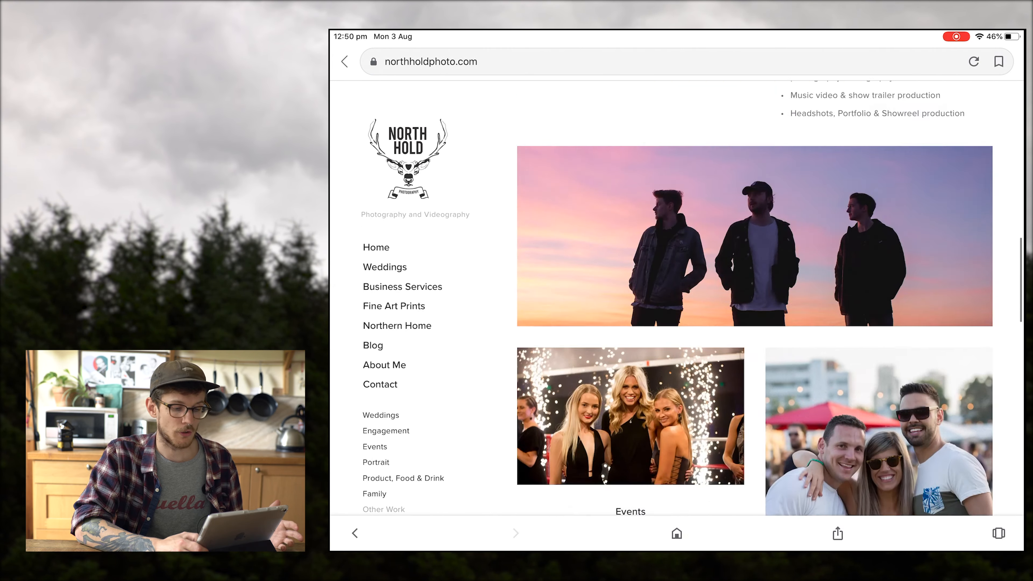
pyautogui.scroll(3)
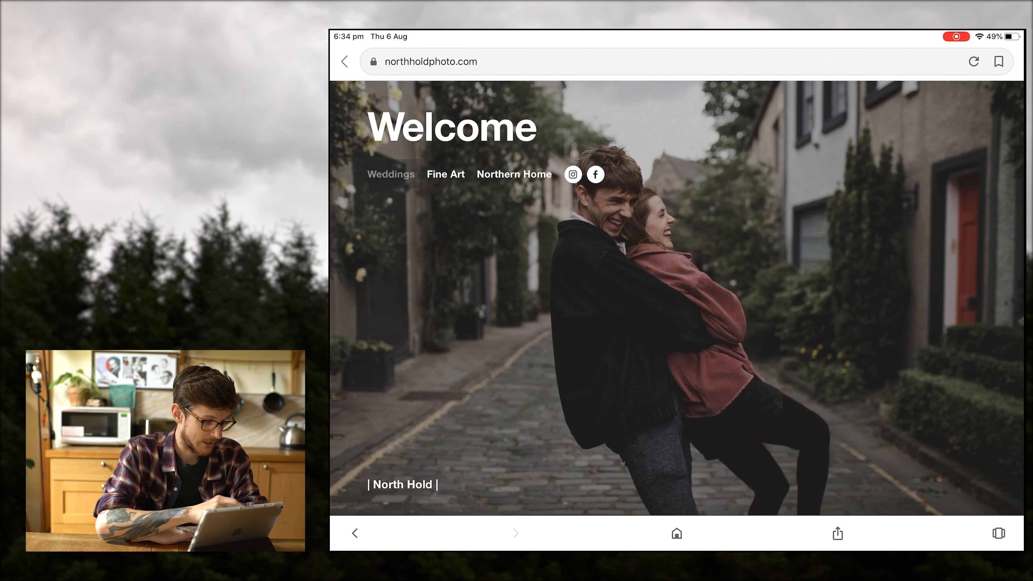
pyautogui.click(974, 61)
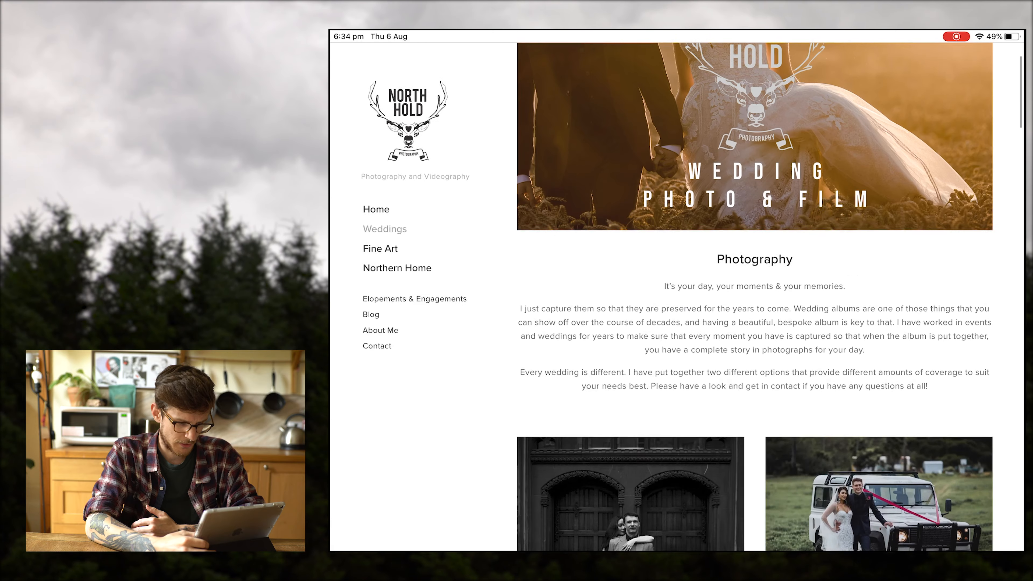
pyautogui.scroll(-3)
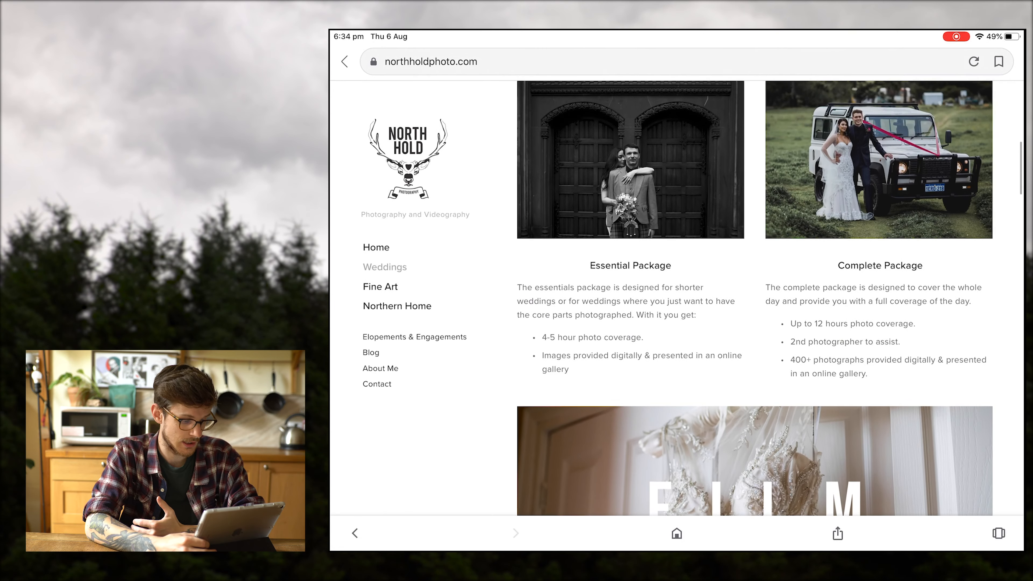
pyautogui.scroll(-3)
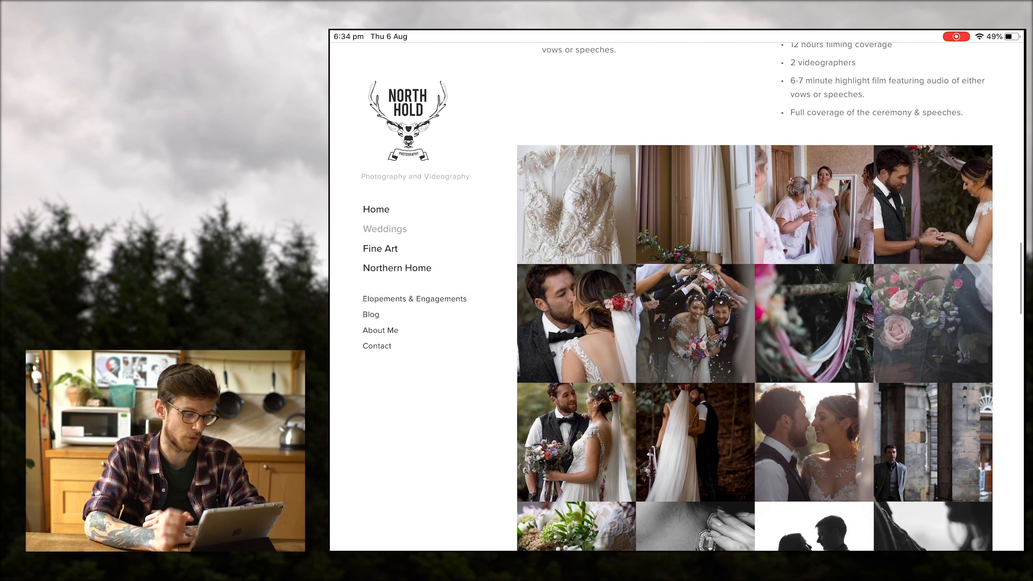
pyautogui.click(564, 200)
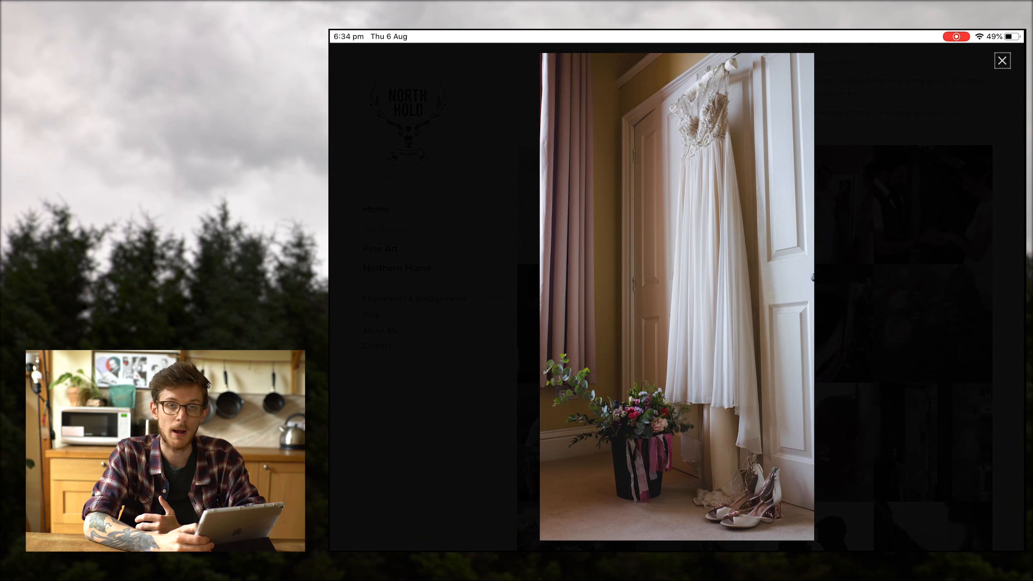
pyautogui.click(1002, 60)
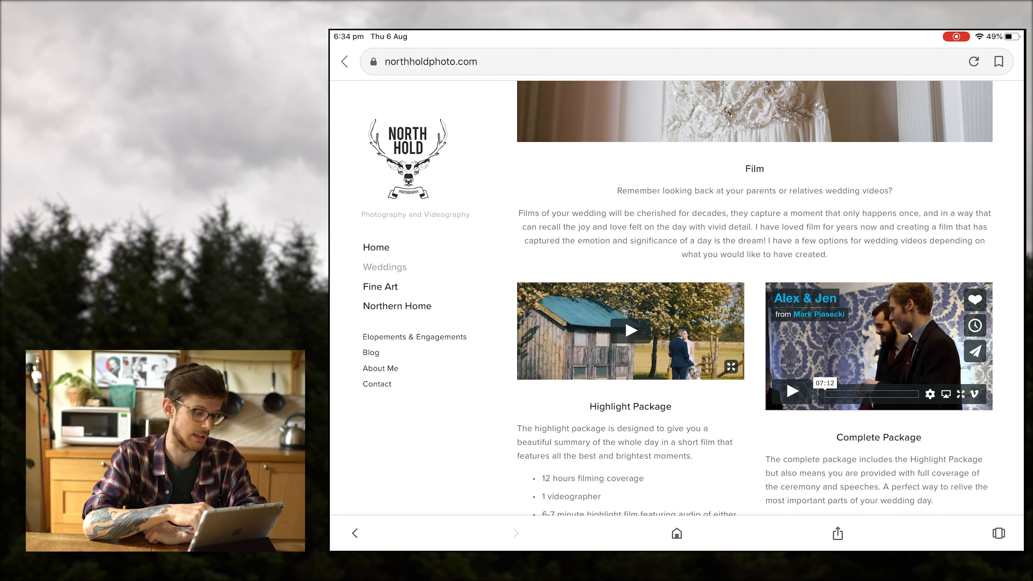
# - View the redesigned Fine Art page and scroll into its print gallery
pyautogui.click(379, 286)
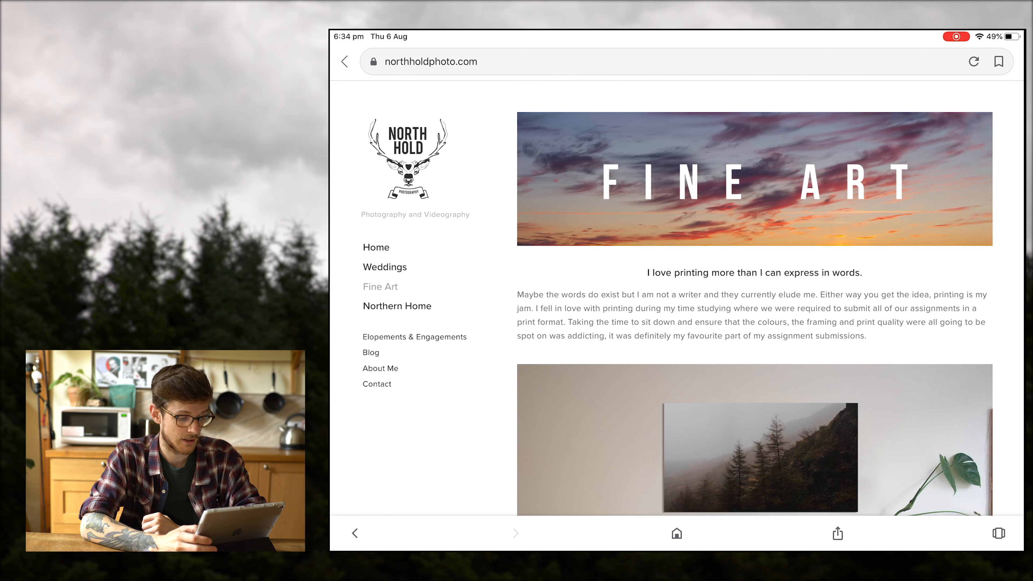
pyautogui.scroll(-3)
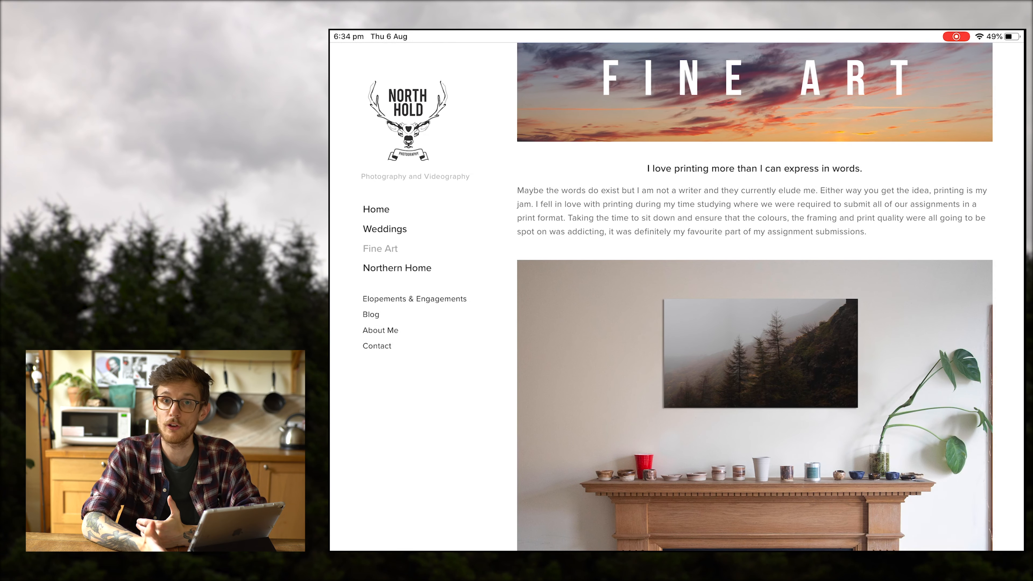
pyautogui.scroll(-3)
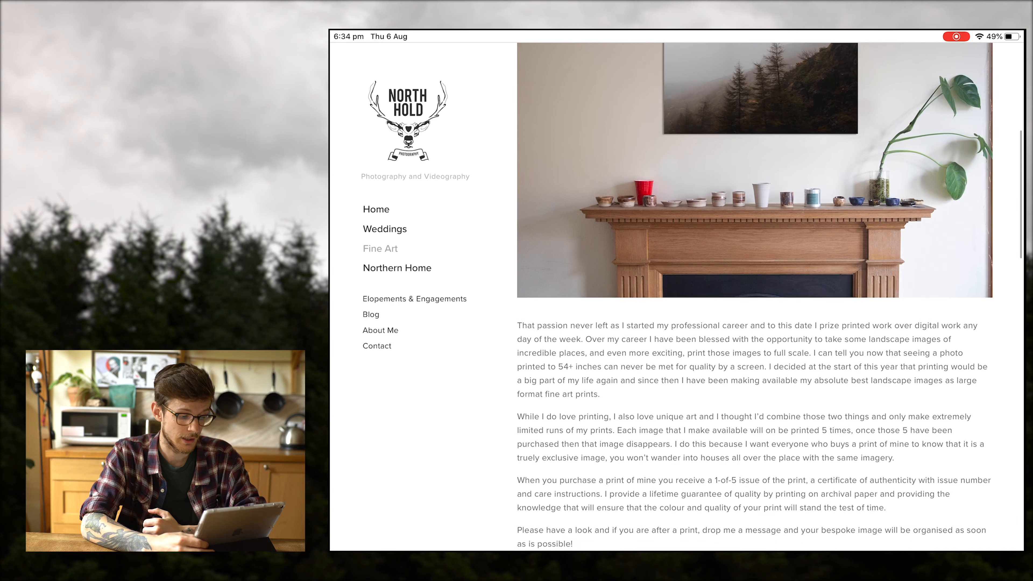
pyautogui.scroll(-3)
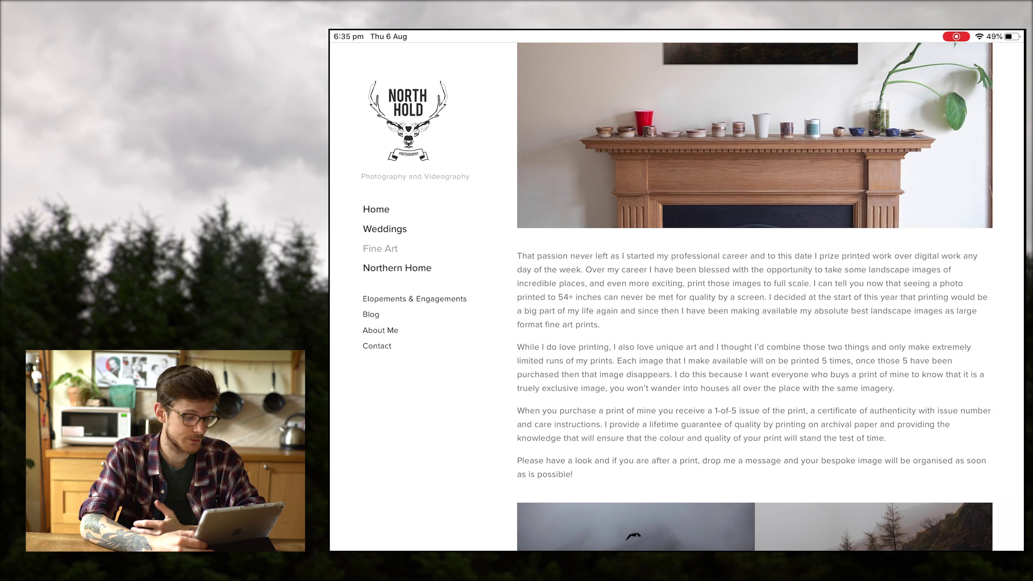
# - Enlarge the sunset panorama print from the gallery and close it again
pyautogui.scroll(-3)
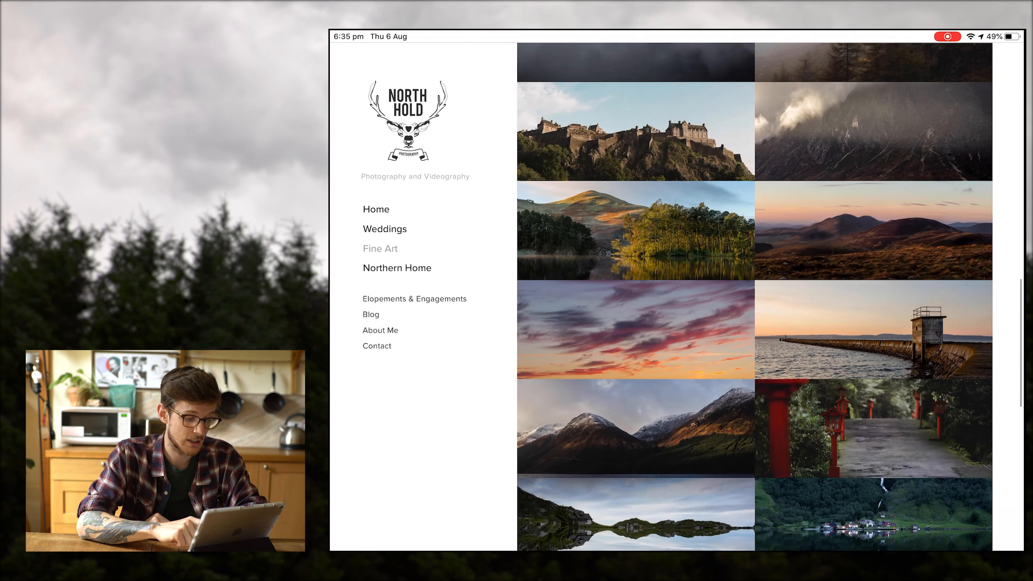
pyautogui.scroll(-3)
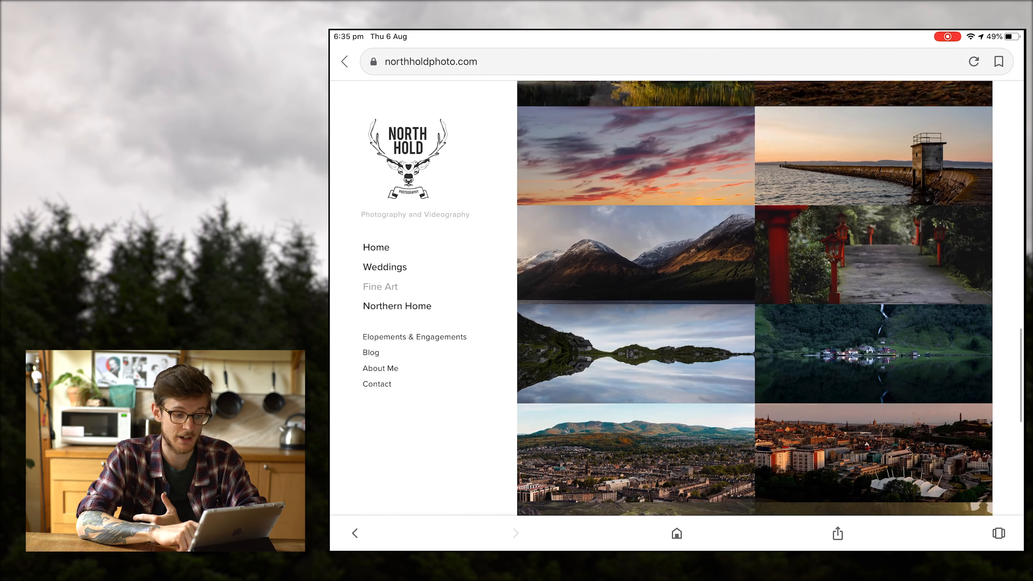
pyautogui.click(631, 156)
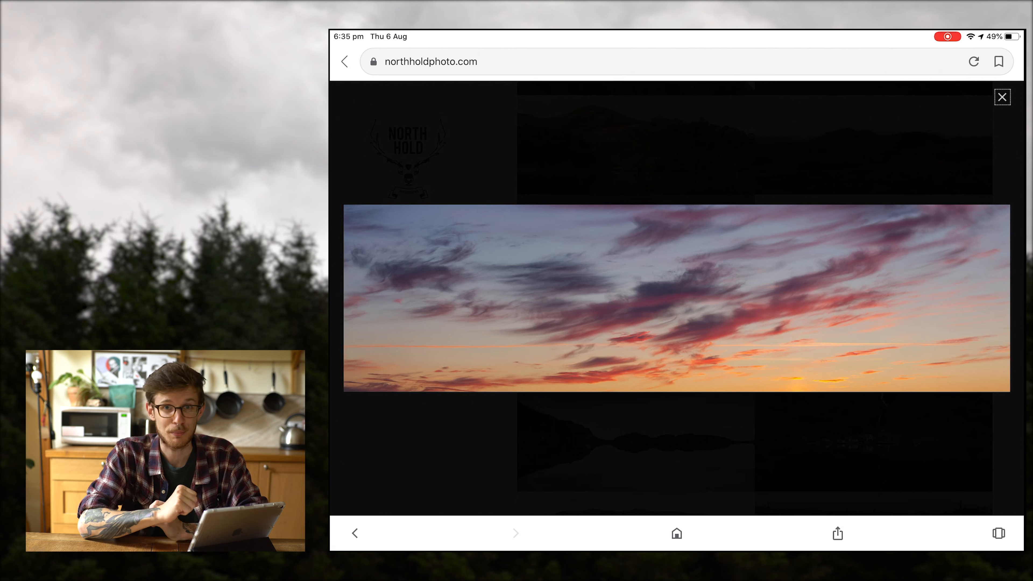
pyautogui.click(1003, 97)
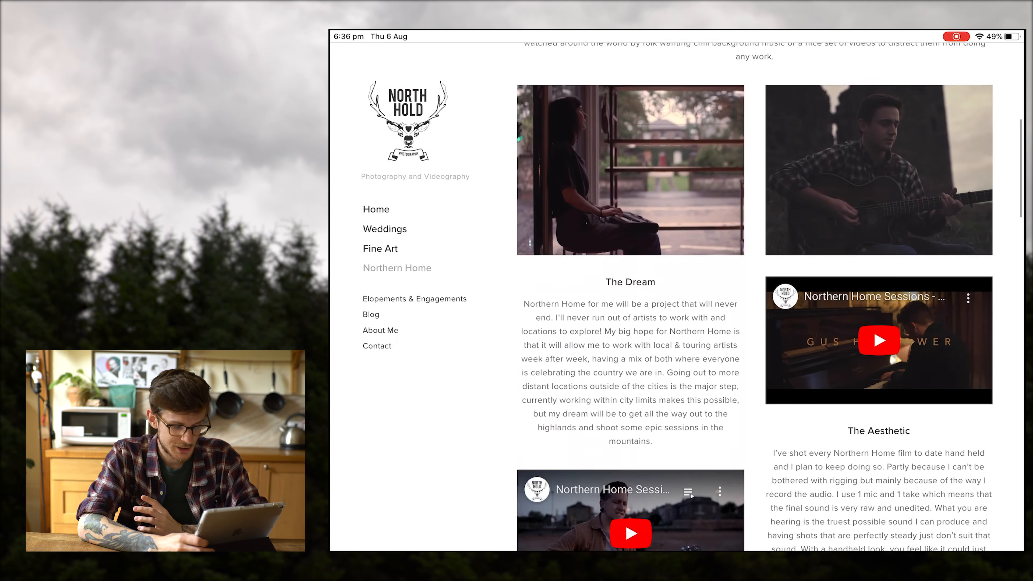
pyautogui.scroll(-3)
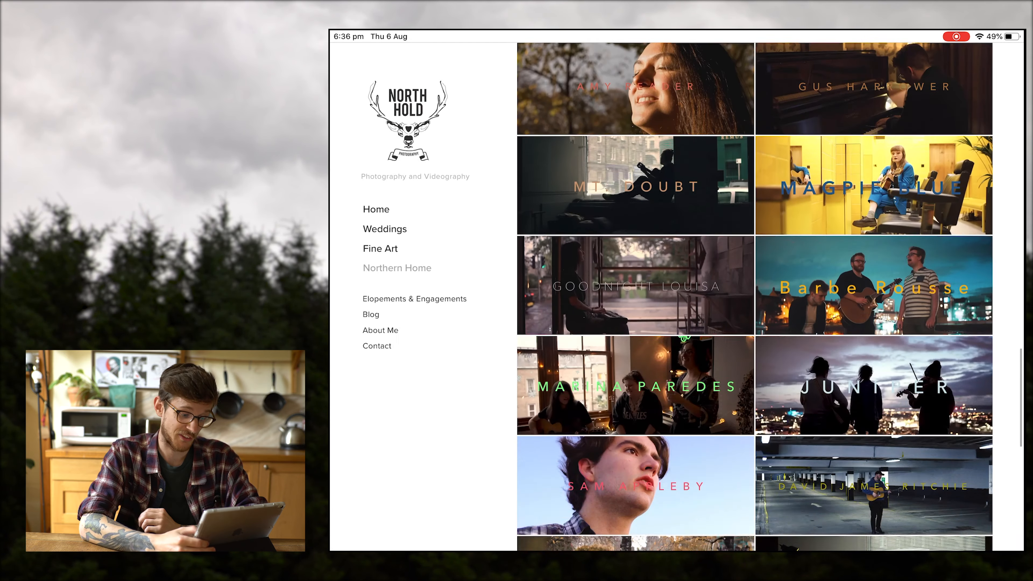
pyautogui.scroll(-3)
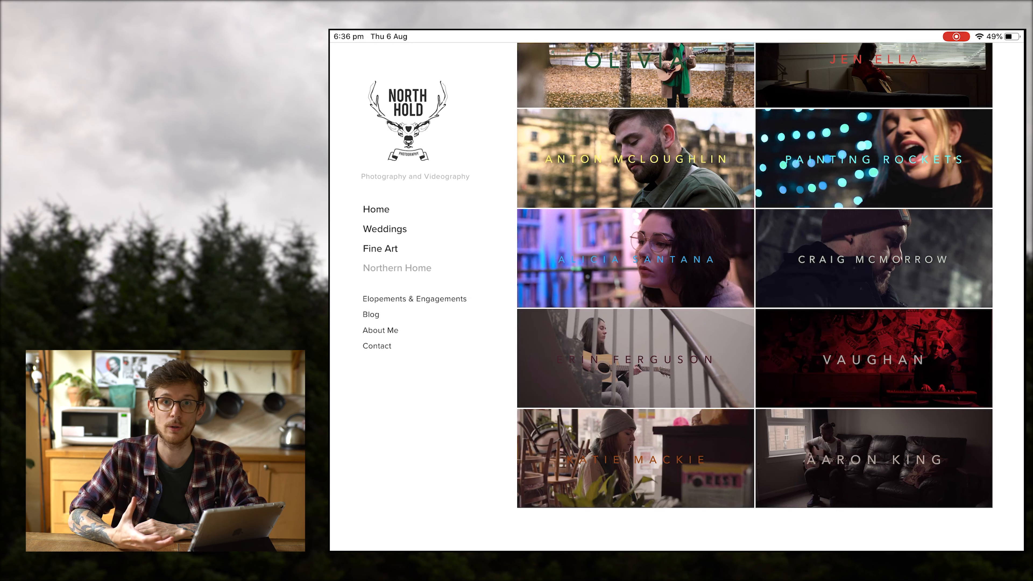
pyautogui.scroll(-3)
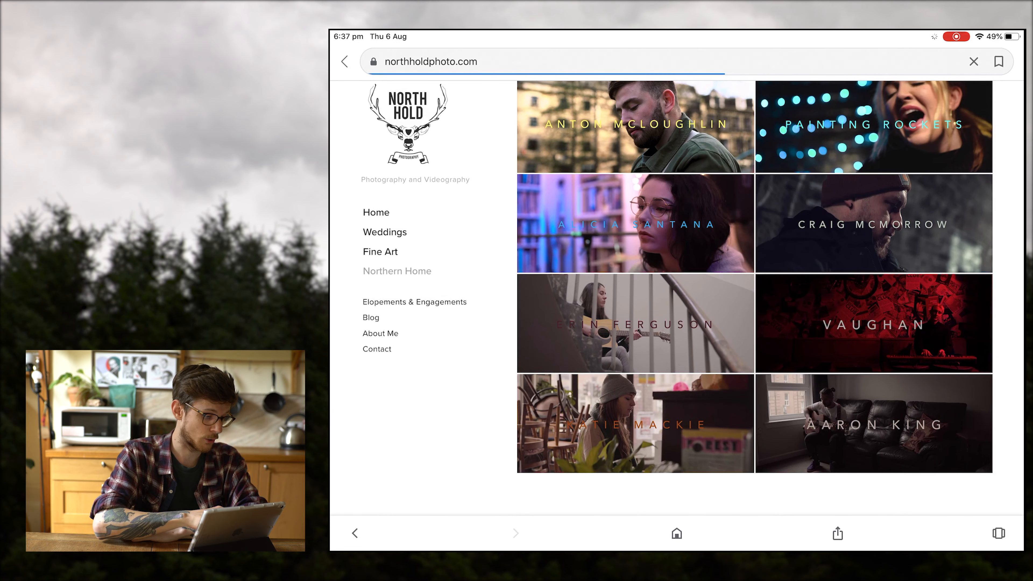
# - Read the Elopements & Engagements page down to its Analogue Sessions section
pyautogui.click(414, 301)
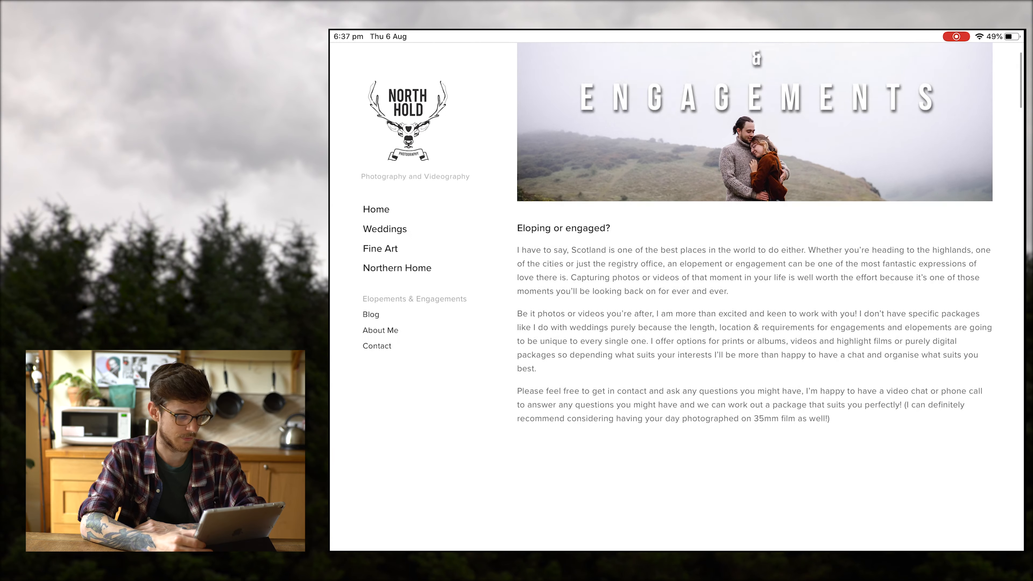
pyautogui.scroll(-3)
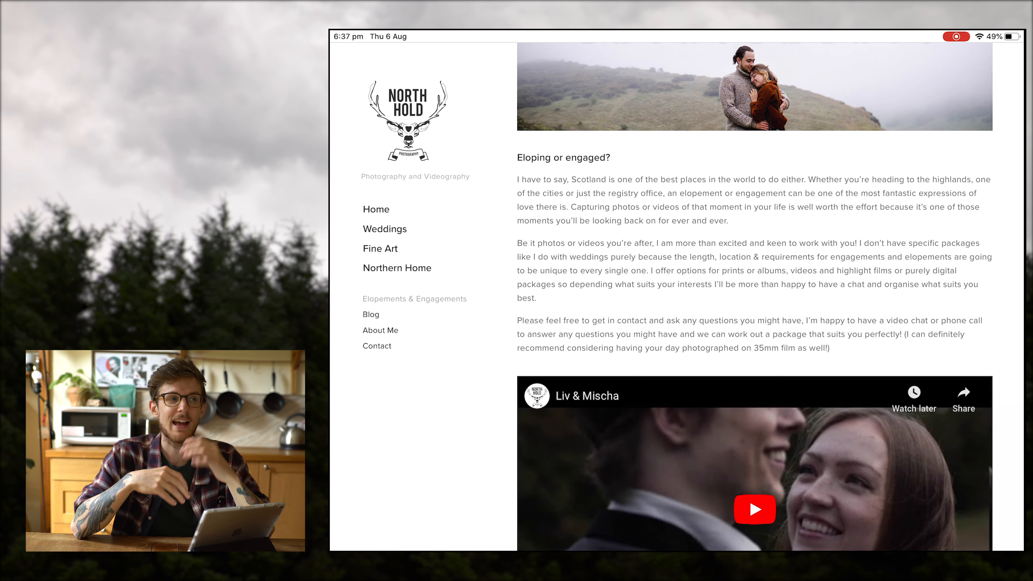
pyautogui.scroll(-3)
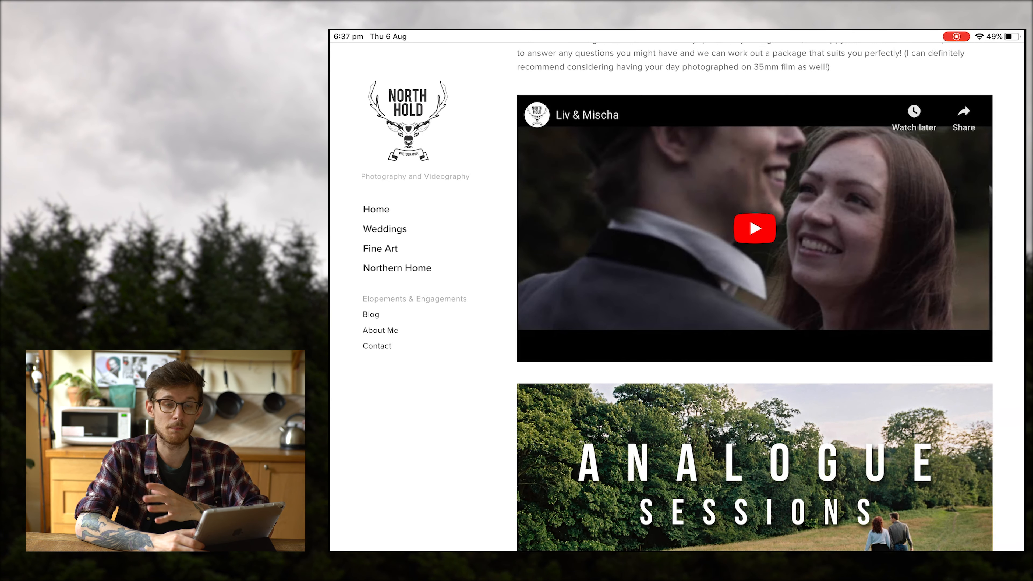
pyautogui.scroll(-3)
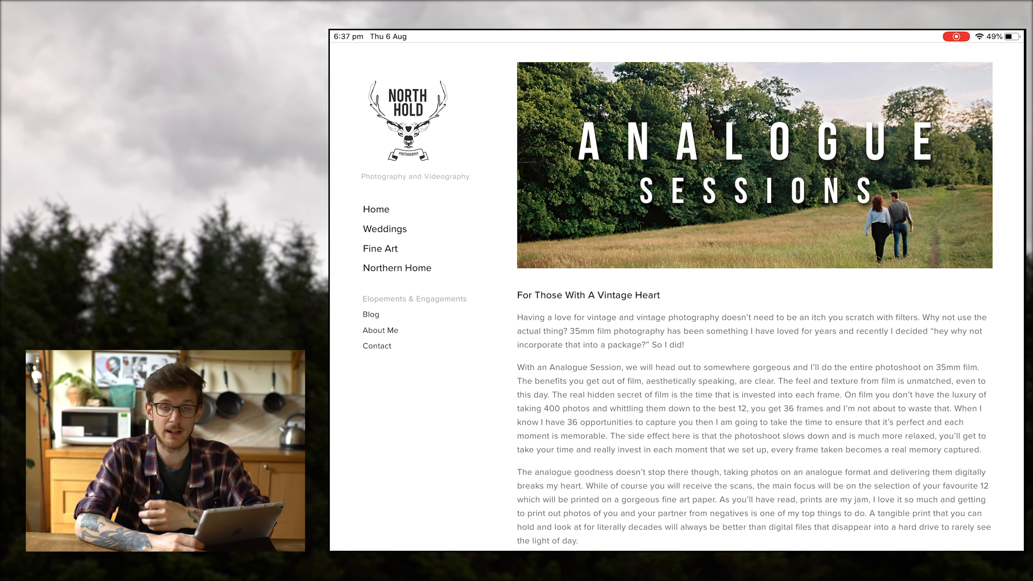
pyautogui.scroll(-3)
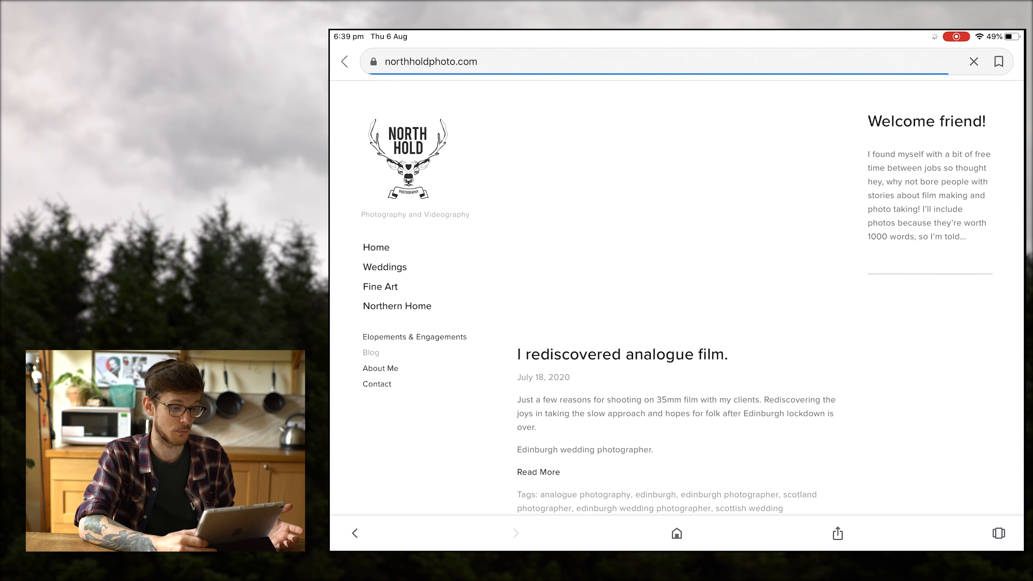
# - Move from the Blog to the About Me page and read through the Edinburgh personal story
pyautogui.scroll(-3)
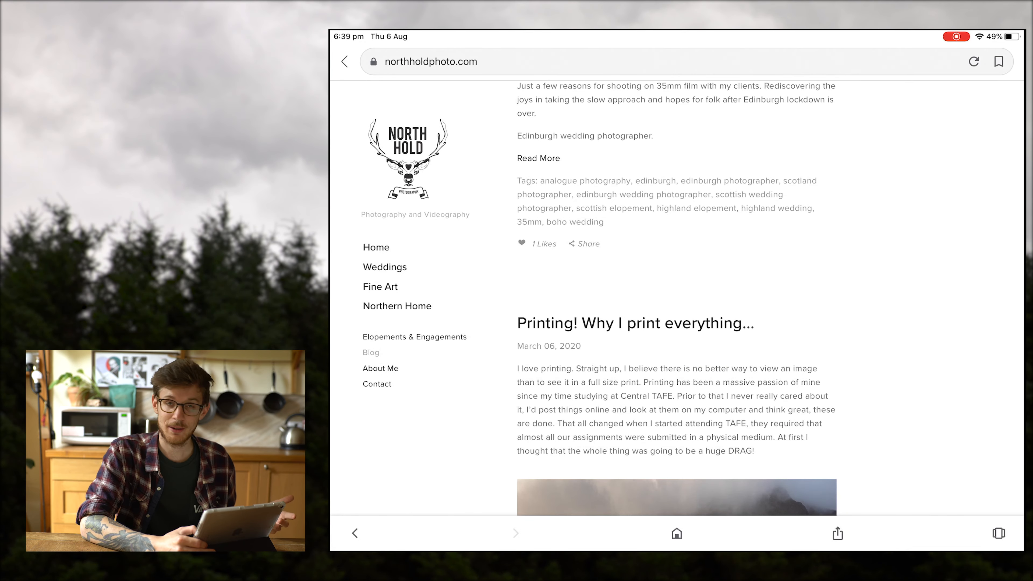
pyautogui.click(381, 368)
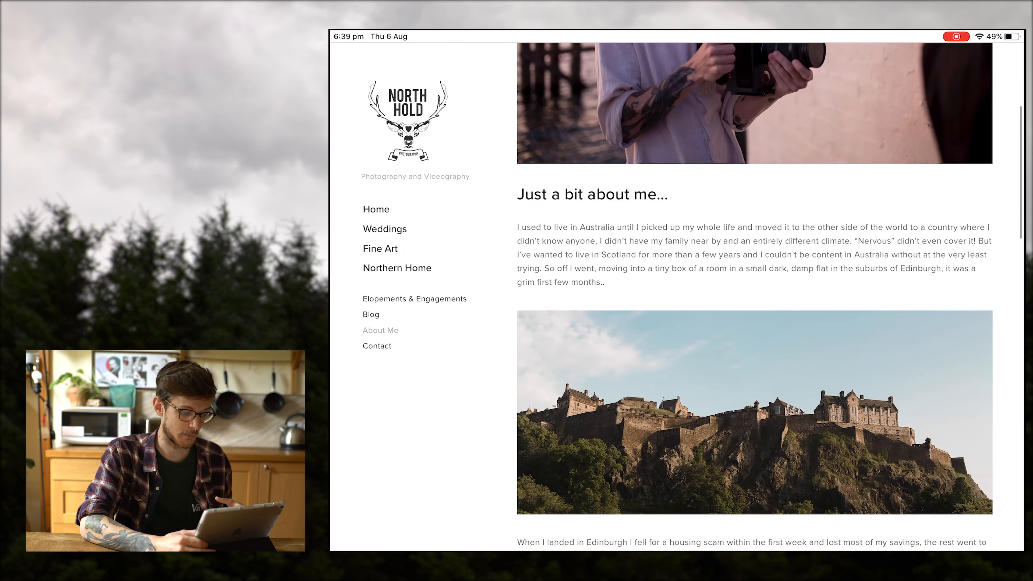
pyautogui.scroll(-3)
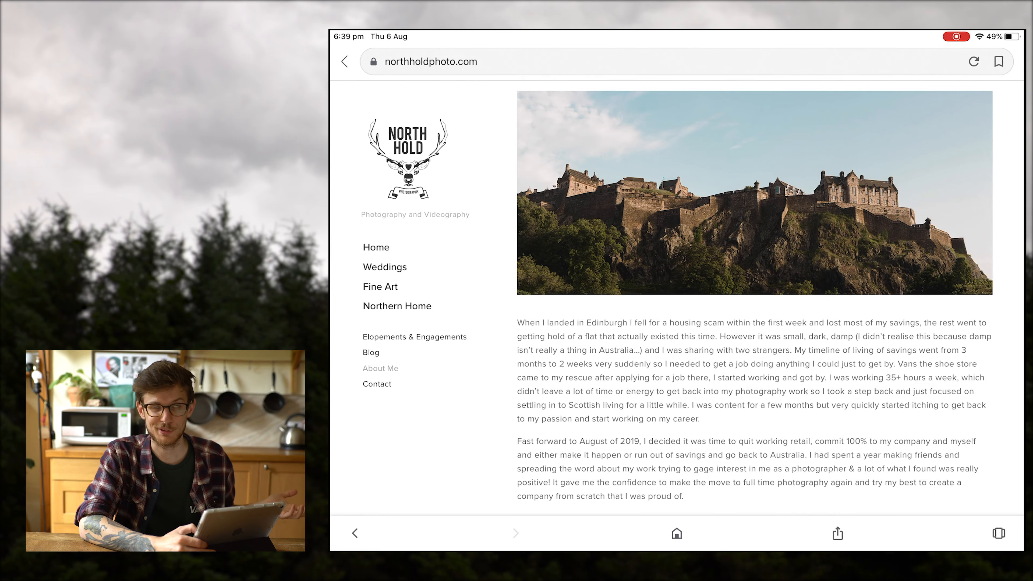
pyautogui.scroll(-3)
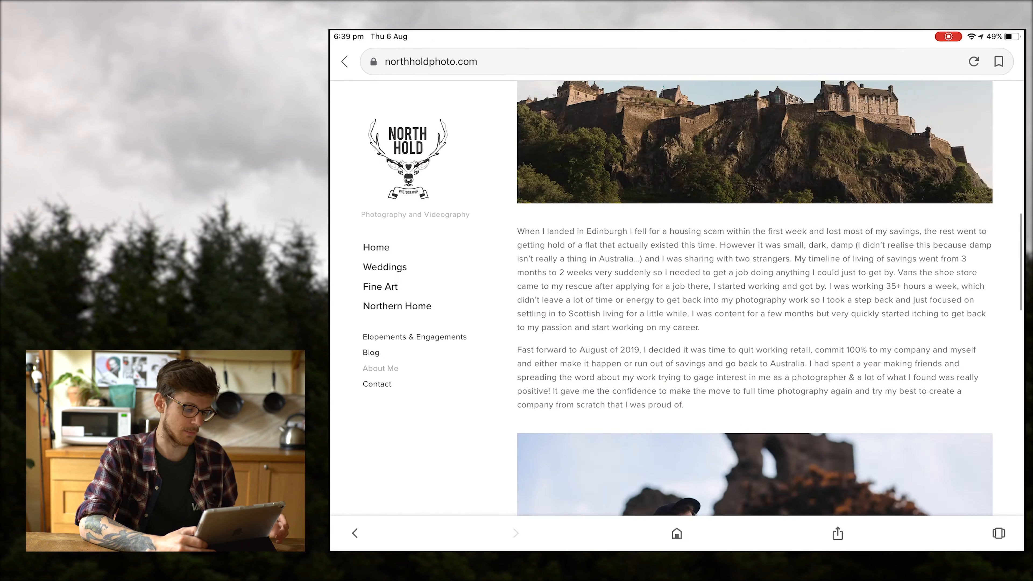
pyautogui.click(381, 368)
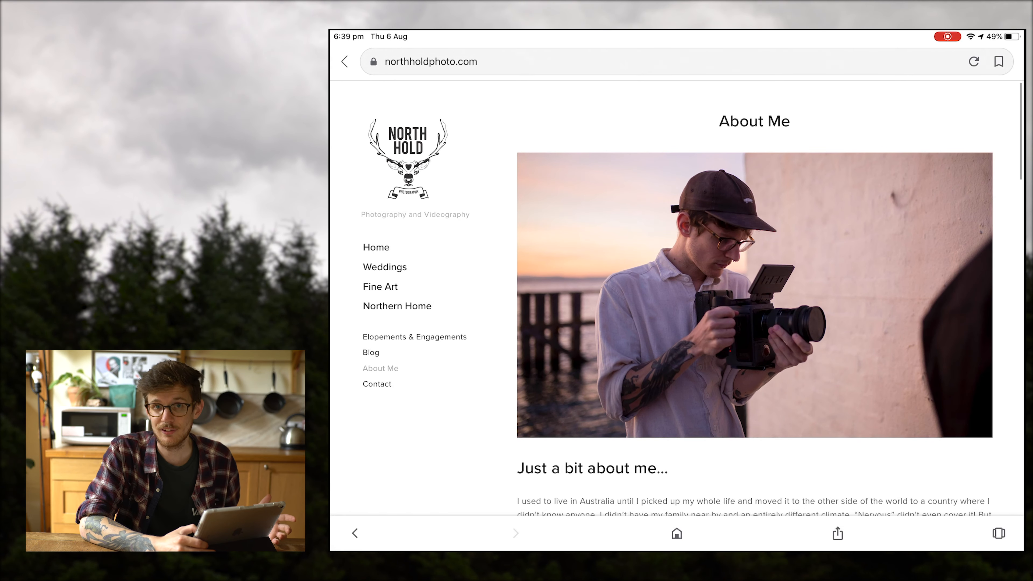